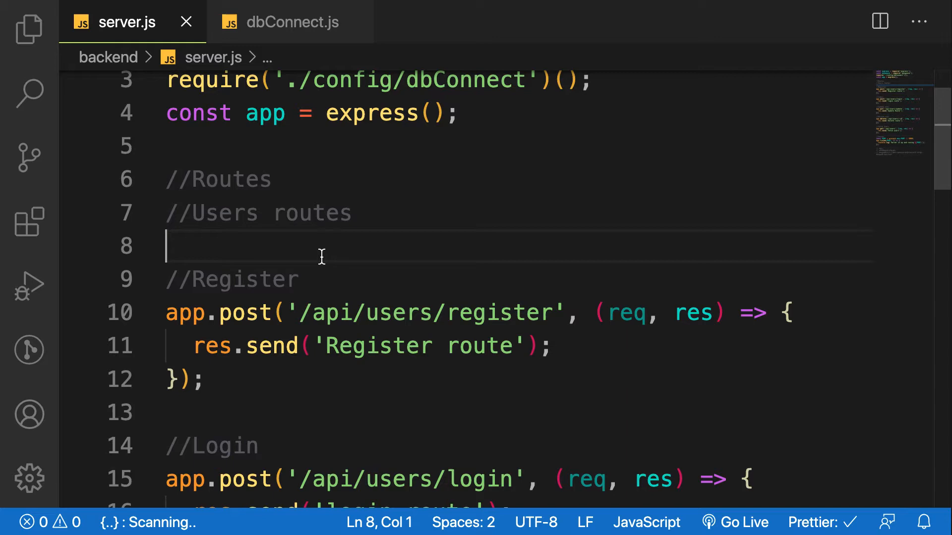
{"action": "mouse_move", "coordinate": [263, 179]}
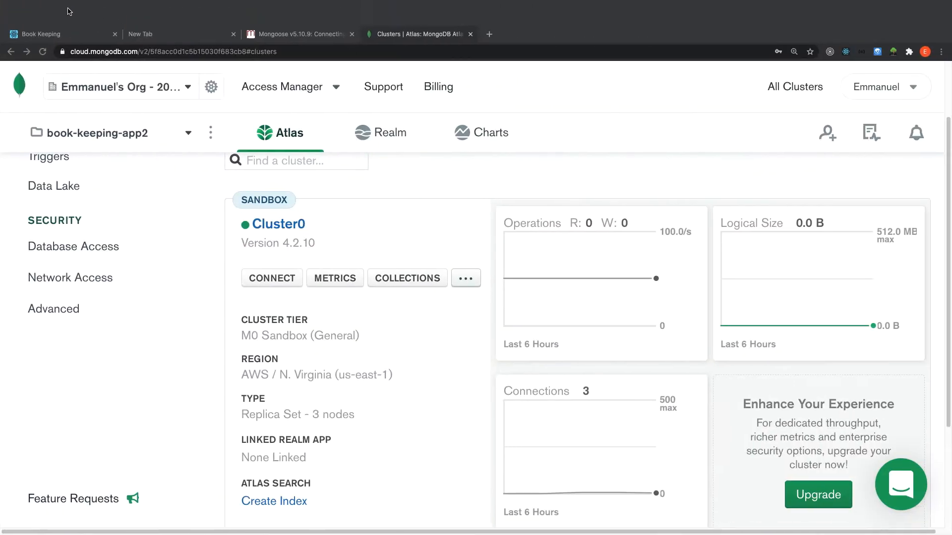
Step: Go from the Book Keeping catalog home page to the Add book page
{"action": "left_click", "coordinate": [50, 33]}
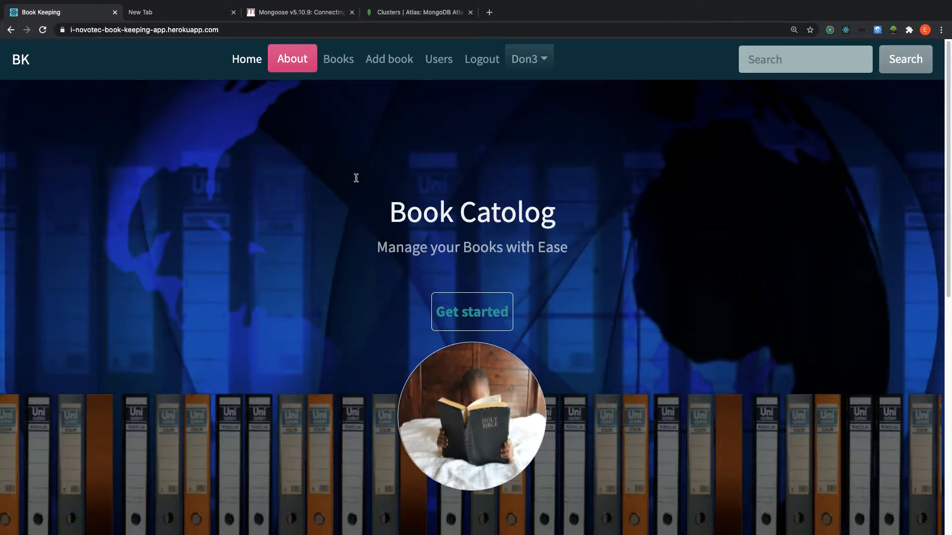
{"action": "mouse_move", "coordinate": [277, 112]}
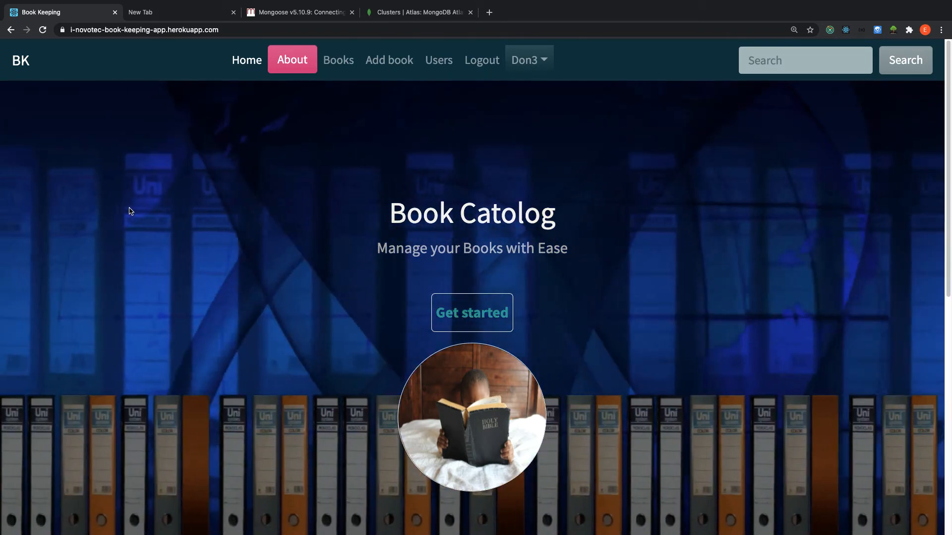
{"action": "mouse_move", "coordinate": [378, 152]}
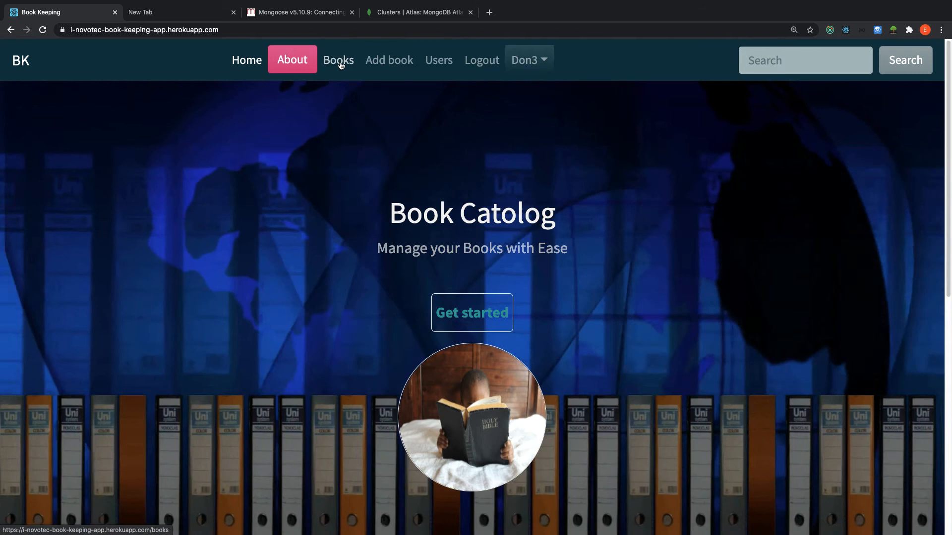
{"action": "left_click", "coordinate": [389, 59]}
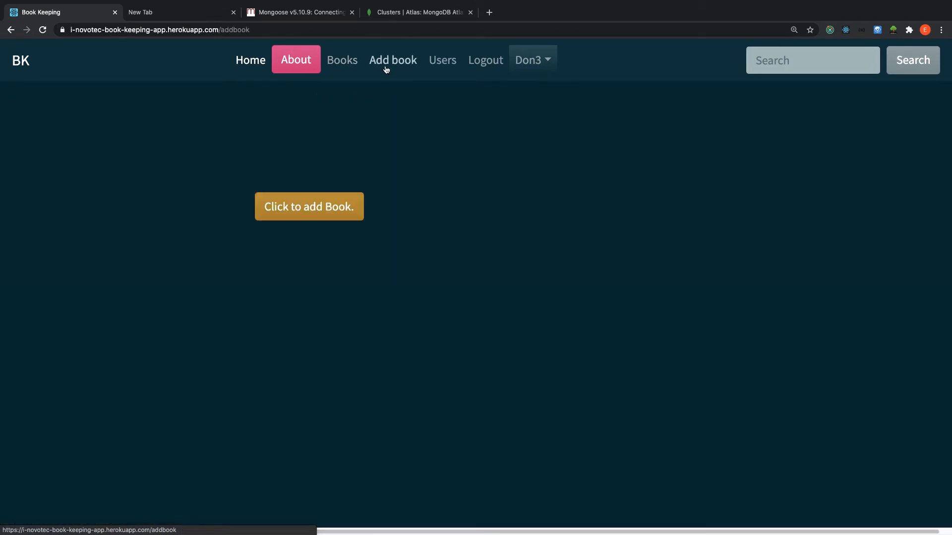
Step: Bring up the Create Book form, check the category list and focus Author, dismissing the autofill suggestion
{"action": "left_click", "coordinate": [309, 206]}
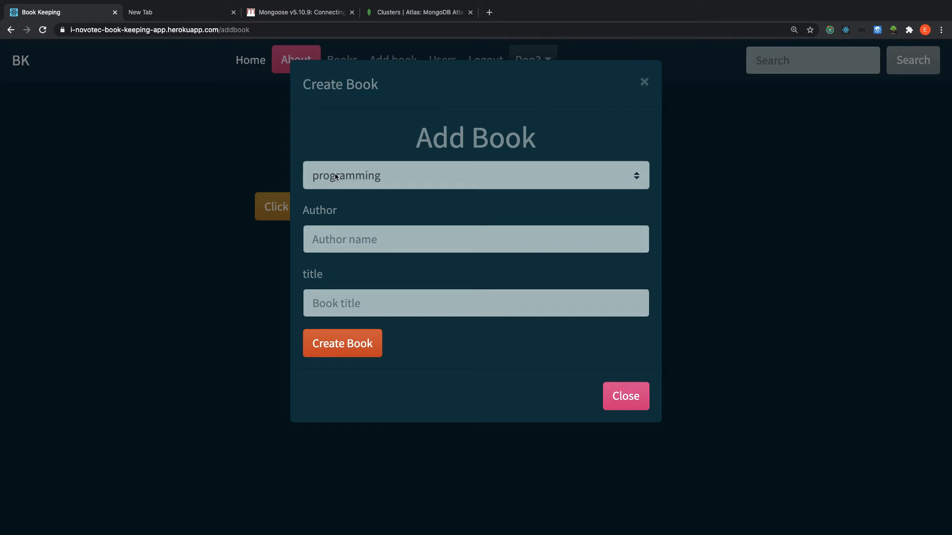
{"action": "left_click", "coordinate": [476, 175]}
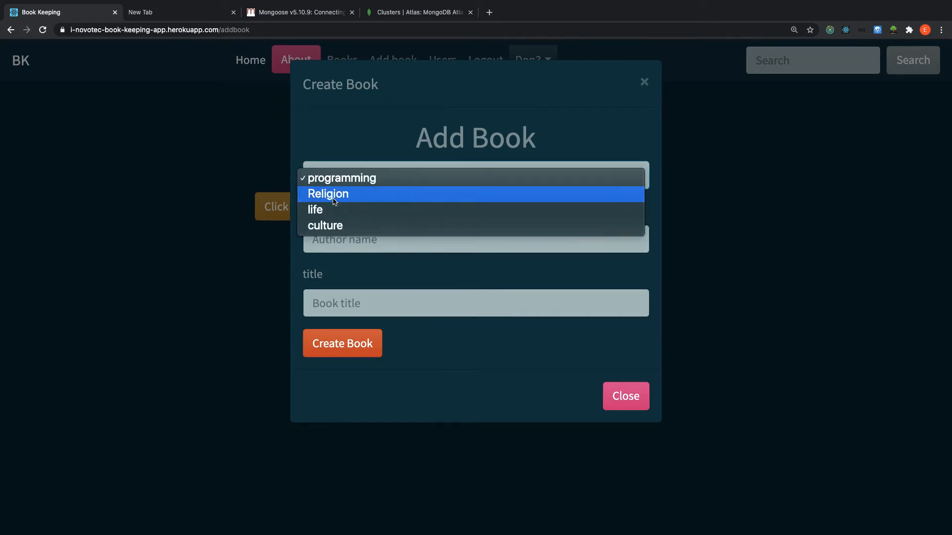
{"action": "left_click", "coordinate": [369, 238]}
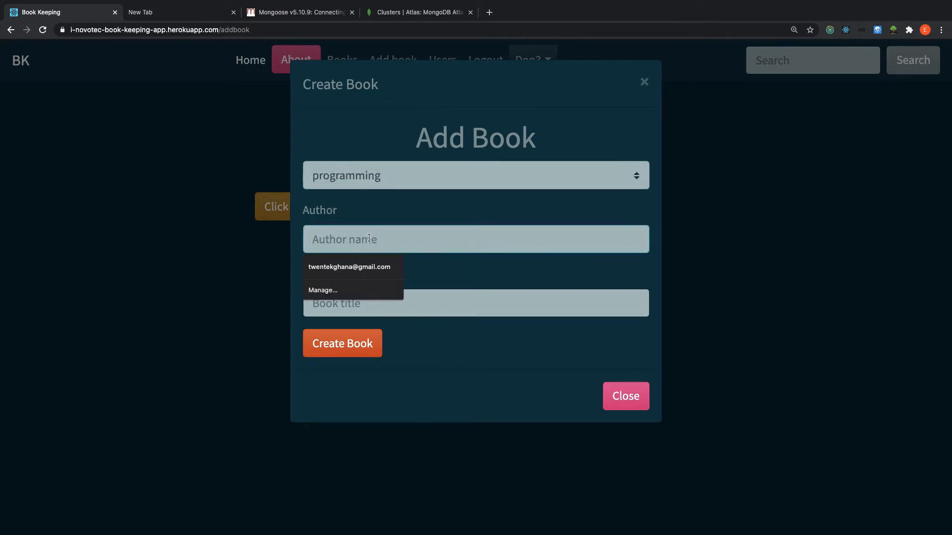
{"action": "left_click", "coordinate": [476, 303]}
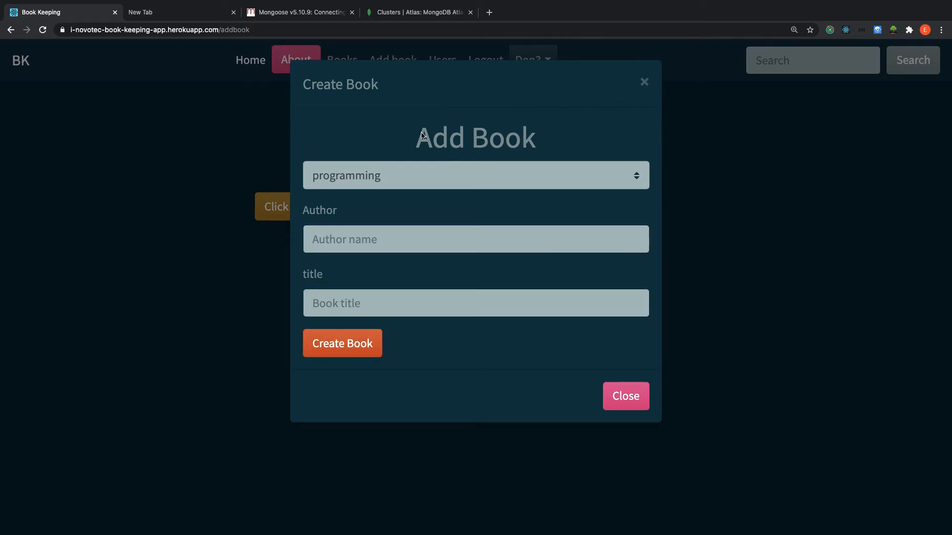
{"action": "mouse_move", "coordinate": [559, 141]}
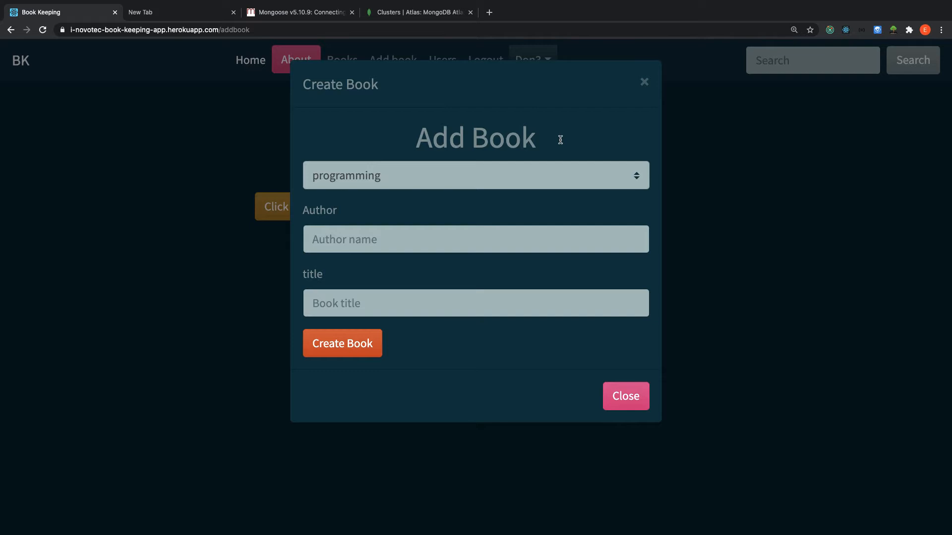
{"action": "mouse_move", "coordinate": [369, 333]}
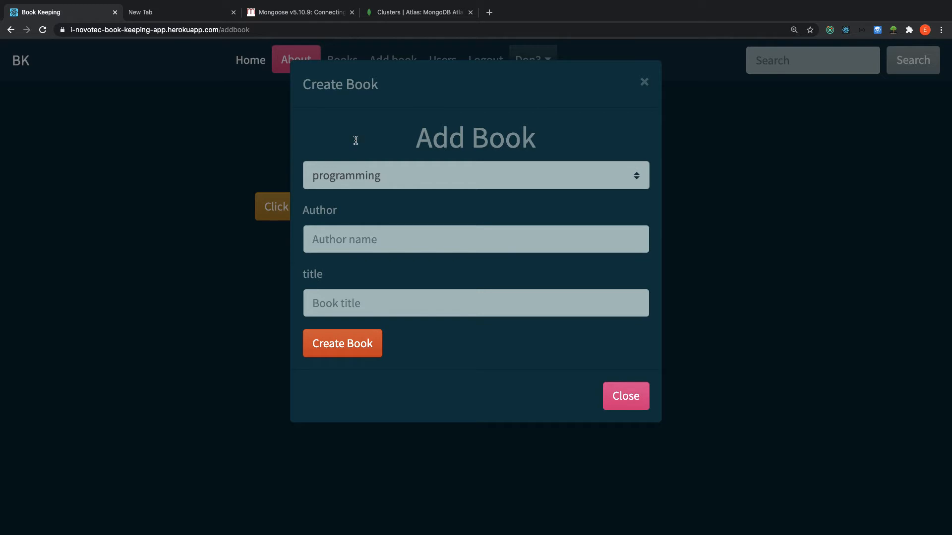
{"action": "mouse_move", "coordinate": [663, 151]}
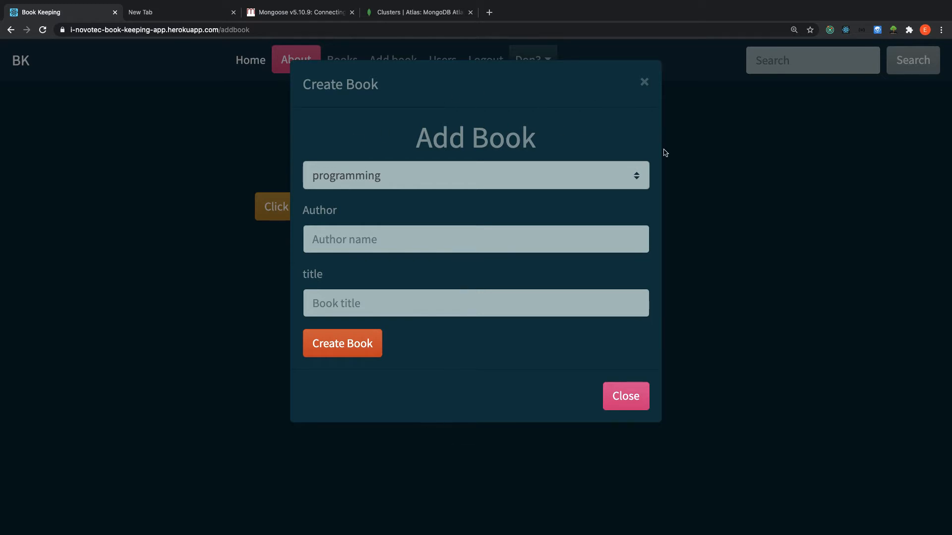
Step: Log out of the Don3 account and bring up the Register page
{"action": "left_click", "coordinate": [532, 60]}
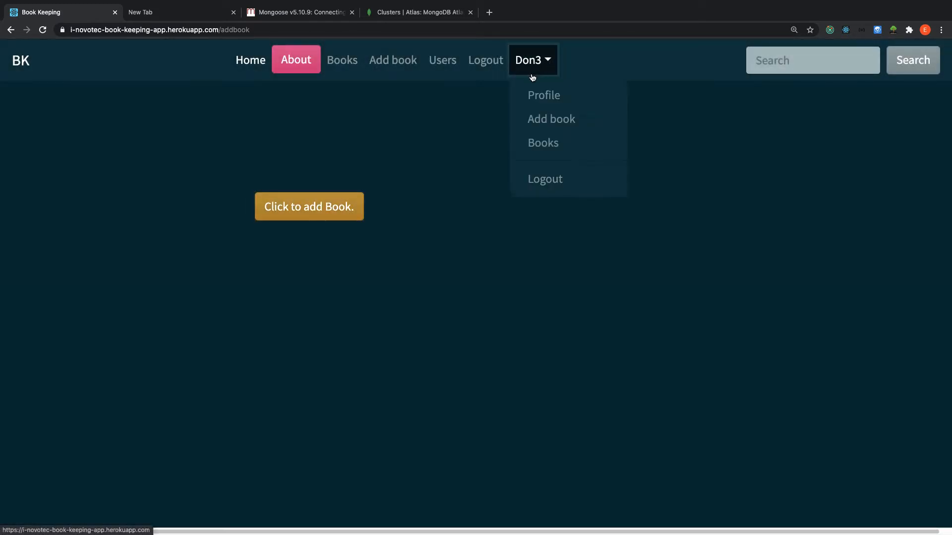
{"action": "left_click", "coordinate": [545, 179]}
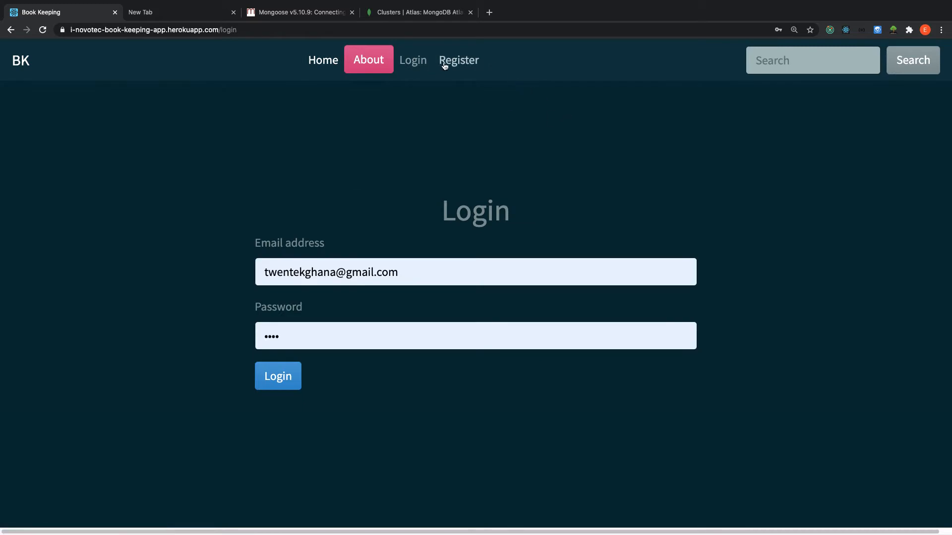
{"action": "left_click", "coordinate": [458, 59]}
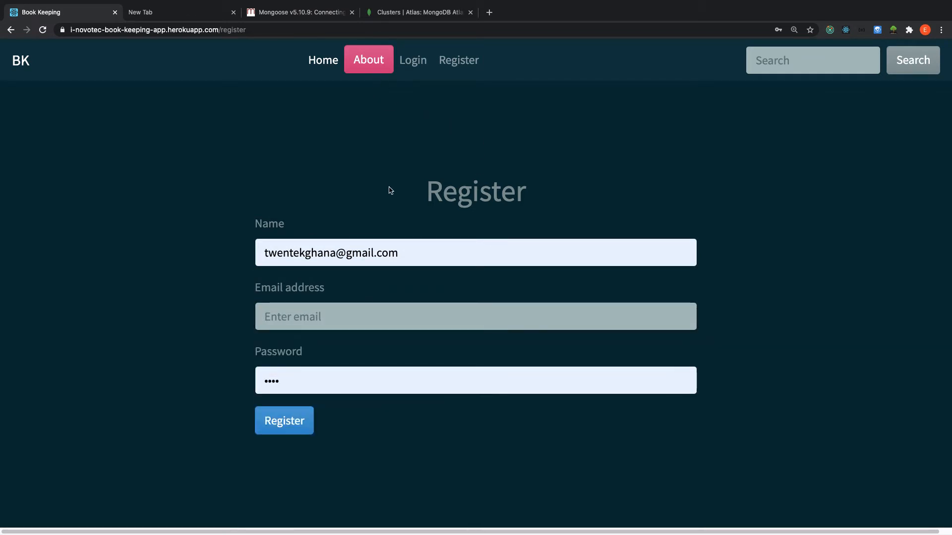
{"action": "mouse_move", "coordinate": [260, 186]}
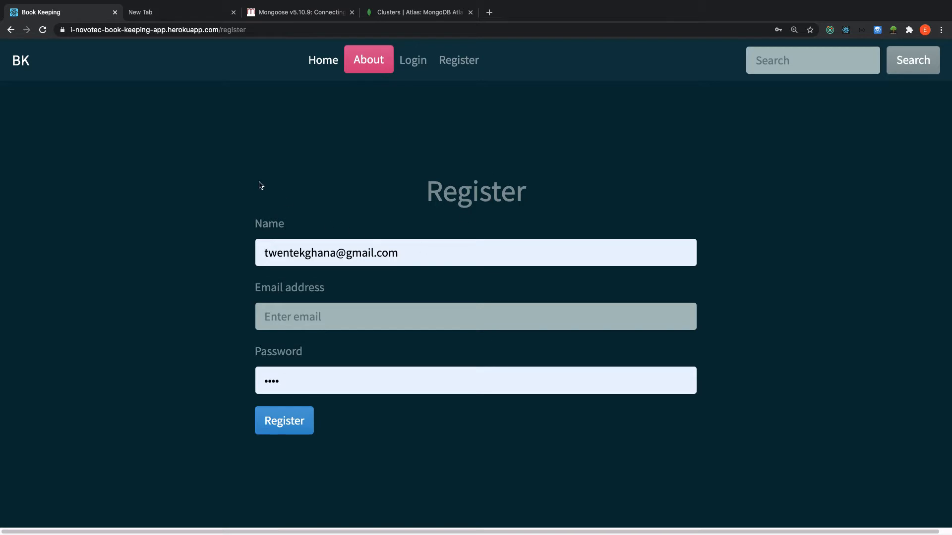
{"action": "mouse_move", "coordinate": [208, 275]}
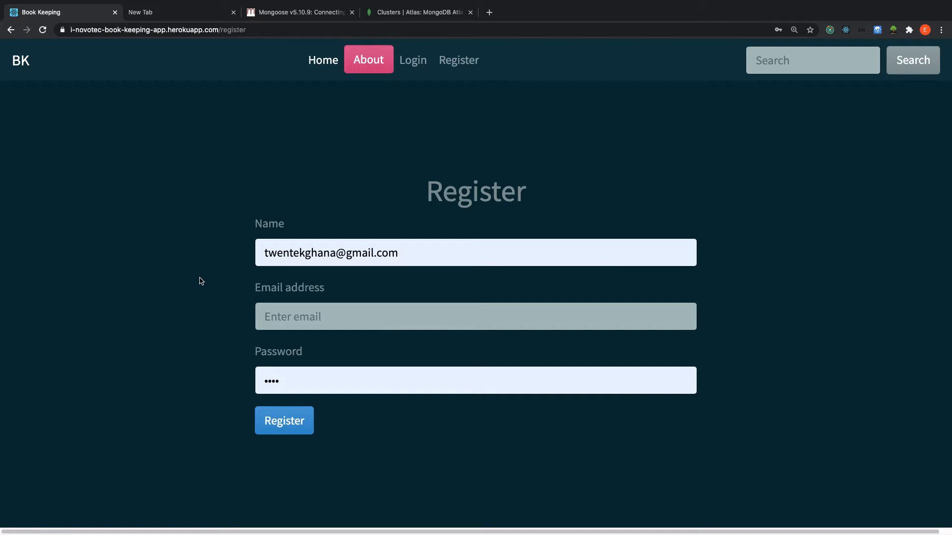
{"action": "mouse_move", "coordinate": [291, 174]}
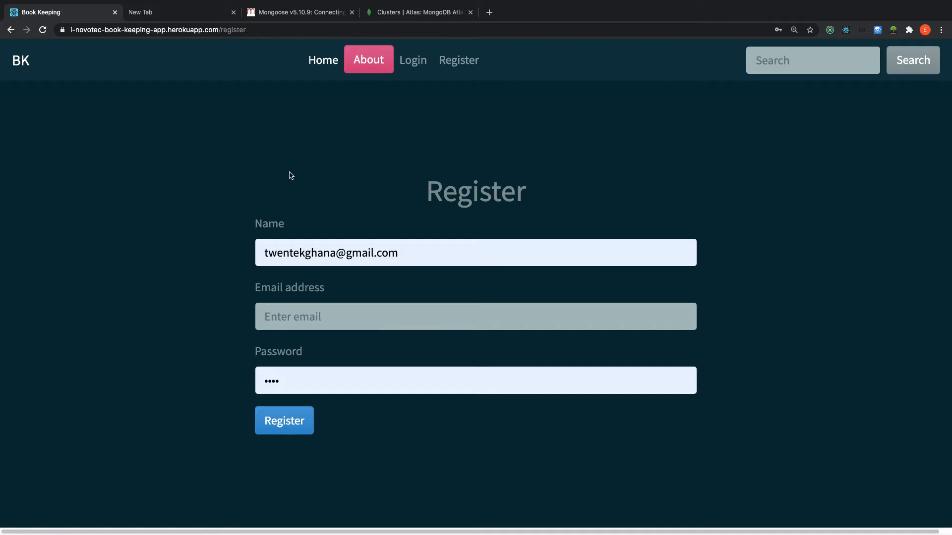
{"action": "mouse_move", "coordinate": [333, 149]}
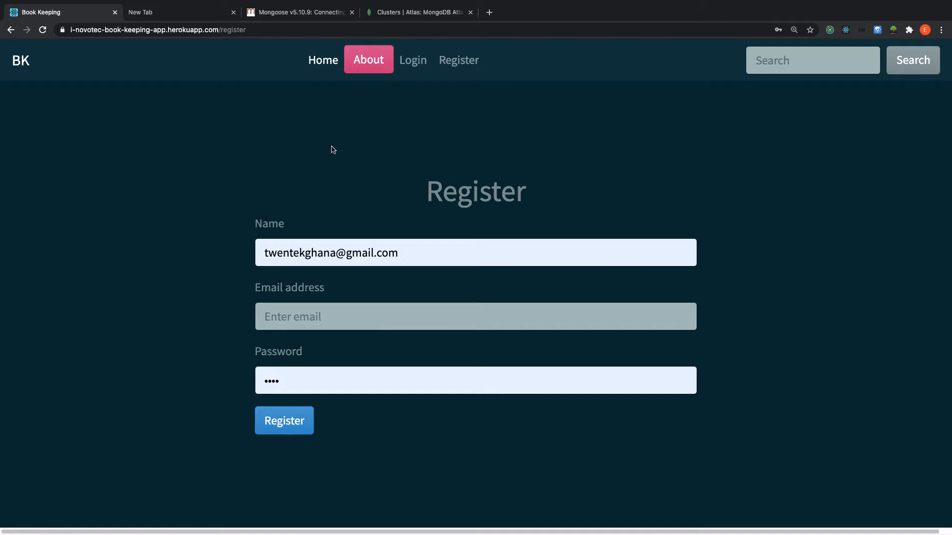
{"action": "mouse_move", "coordinate": [406, 127]}
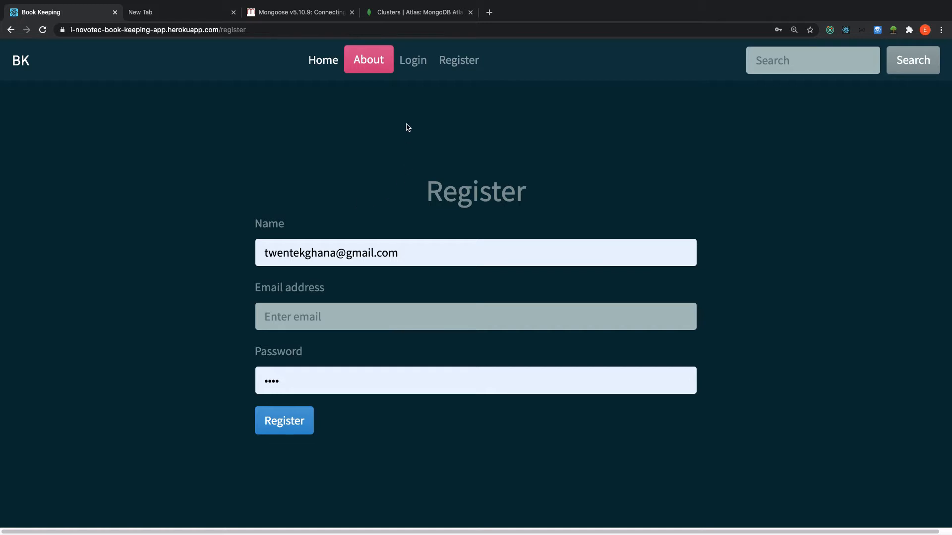
{"action": "mouse_move", "coordinate": [402, 162]}
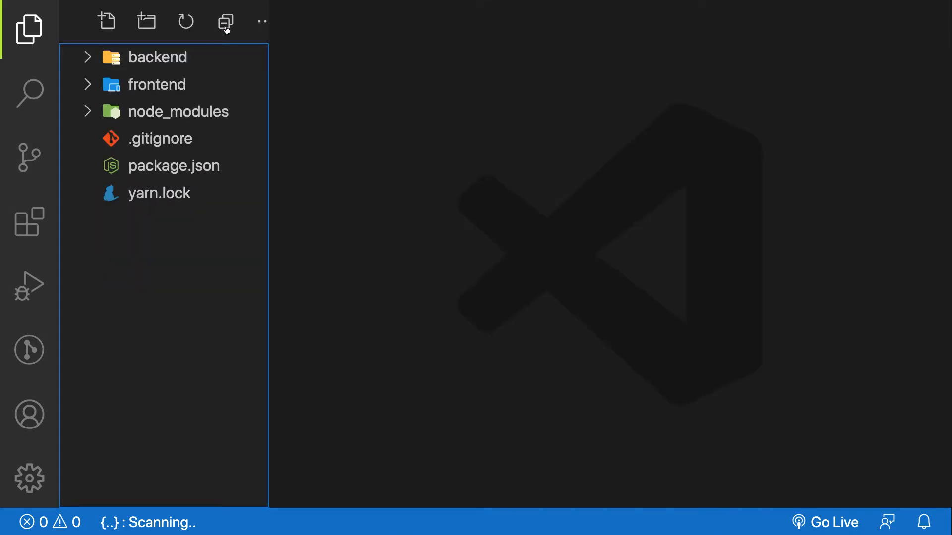
Step: Create a new models folder inside the backend directory
{"action": "left_click", "coordinate": [157, 57]}
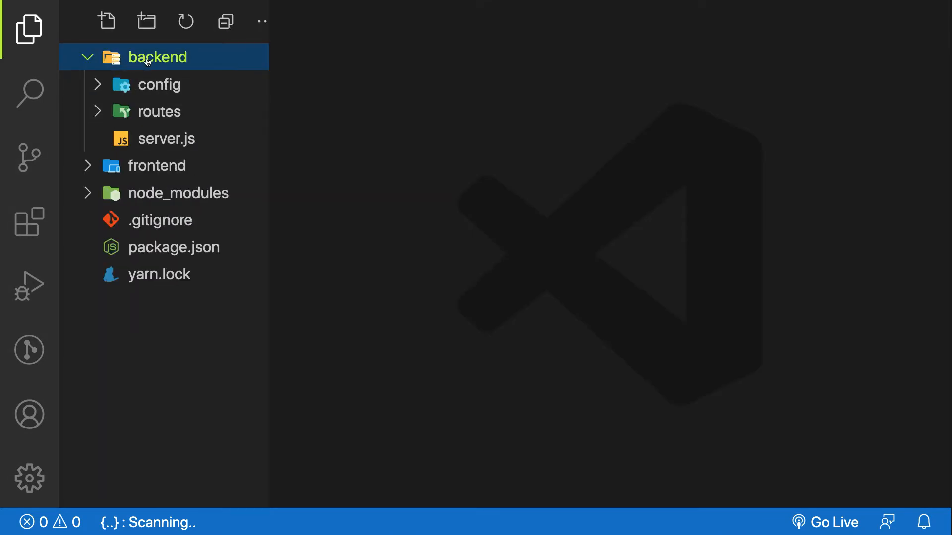
{"action": "right_click", "coordinate": [149, 58]}
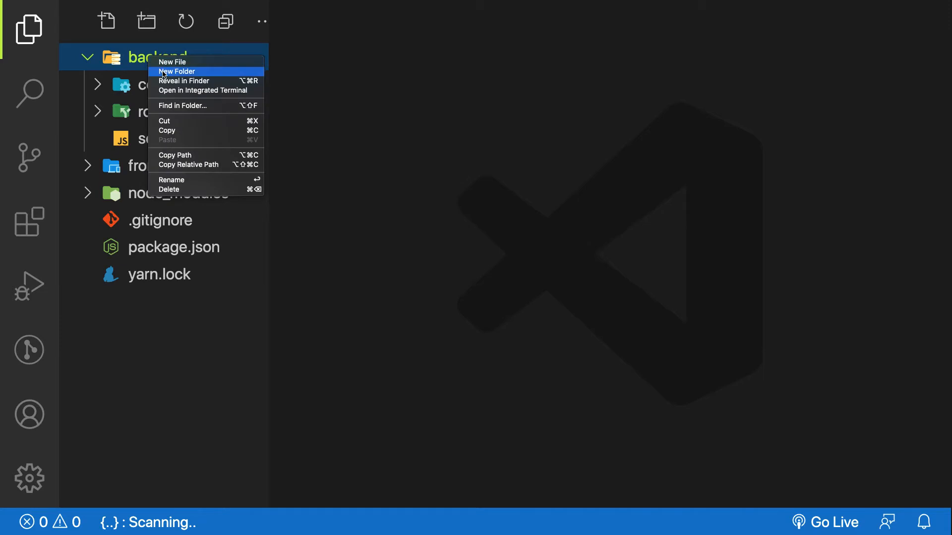
{"action": "left_click", "coordinate": [176, 71]}
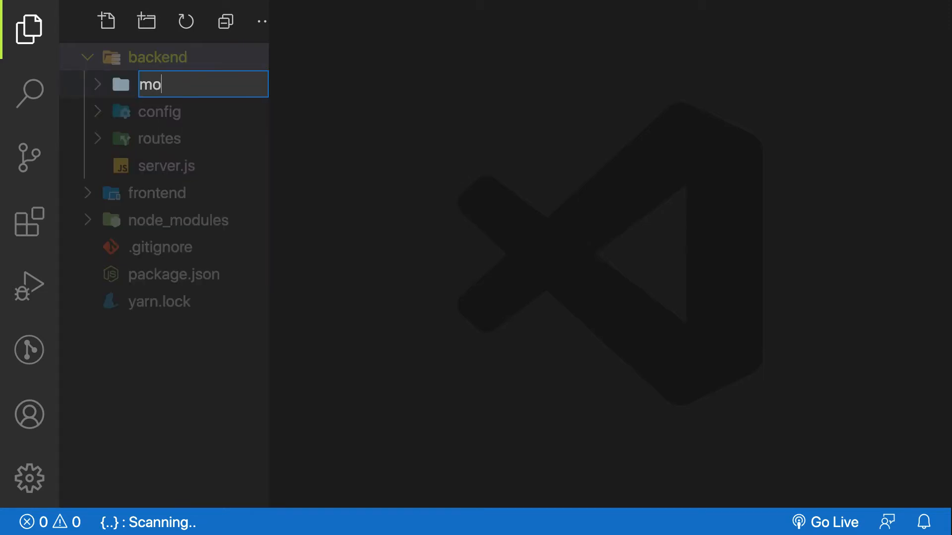
{"action": "key", "text": "Enter"}
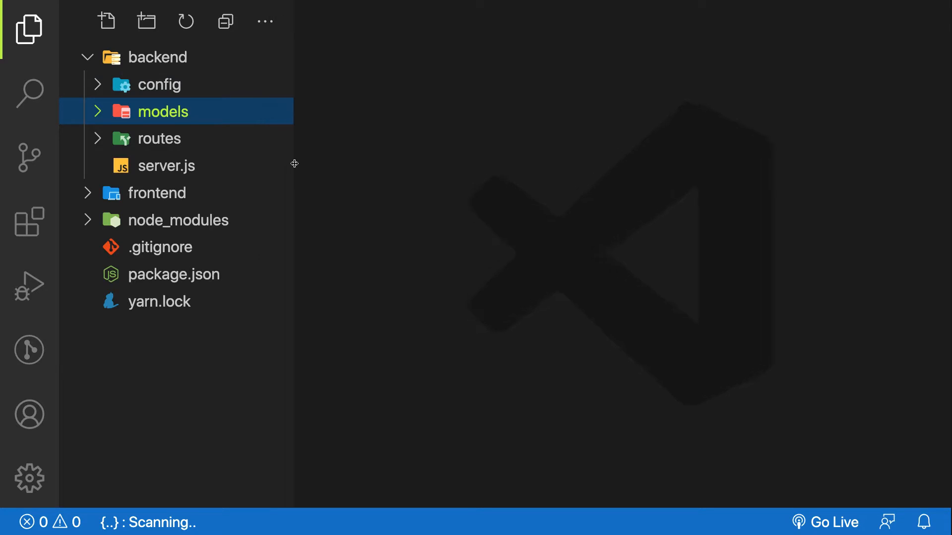
{"action": "mouse_move", "coordinate": [282, 168]}
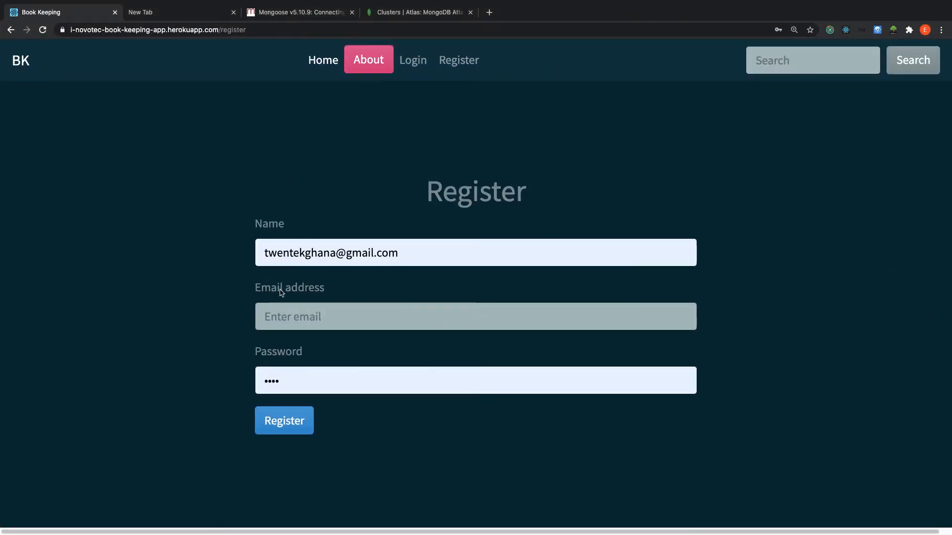
Step: Empty the Name field on the Register form and dismiss the saved login suggestions
{"action": "left_click", "coordinate": [346, 253]}
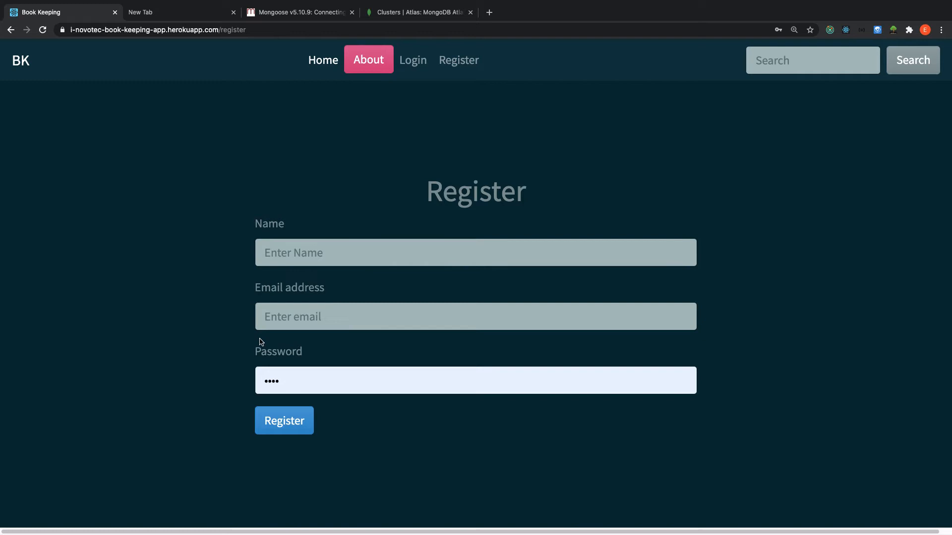
{"action": "left_click", "coordinate": [474, 253]}
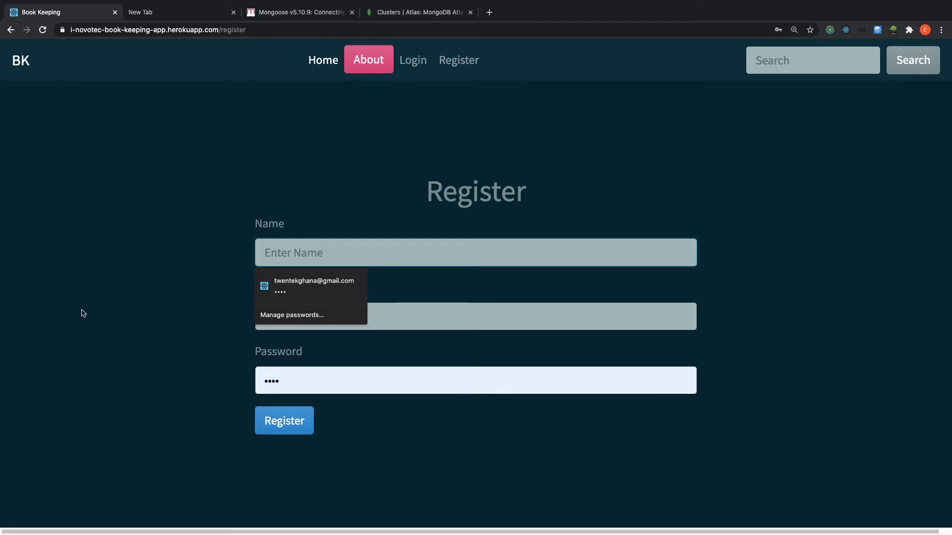
{"action": "mouse_move", "coordinate": [113, 204]}
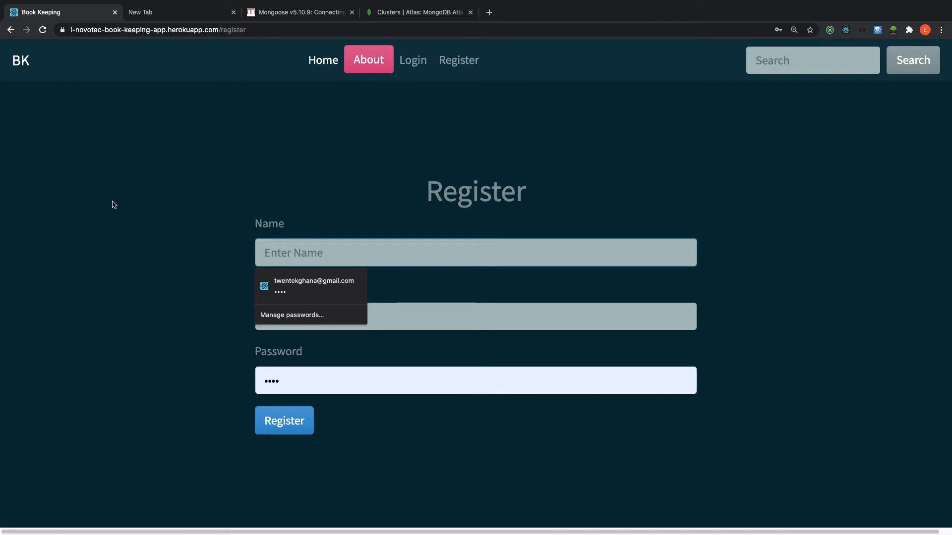
{"action": "mouse_move", "coordinate": [111, 456]}
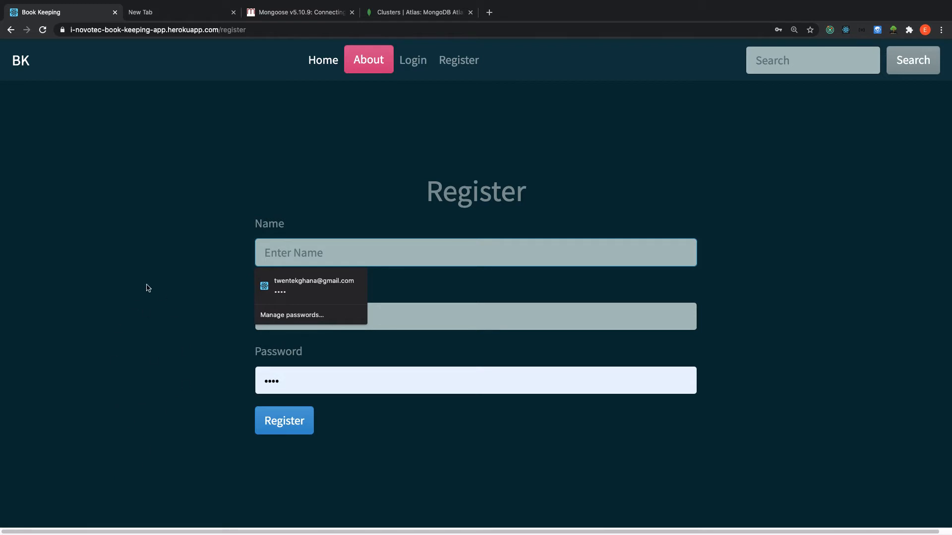
{"action": "left_click", "coordinate": [313, 286]}
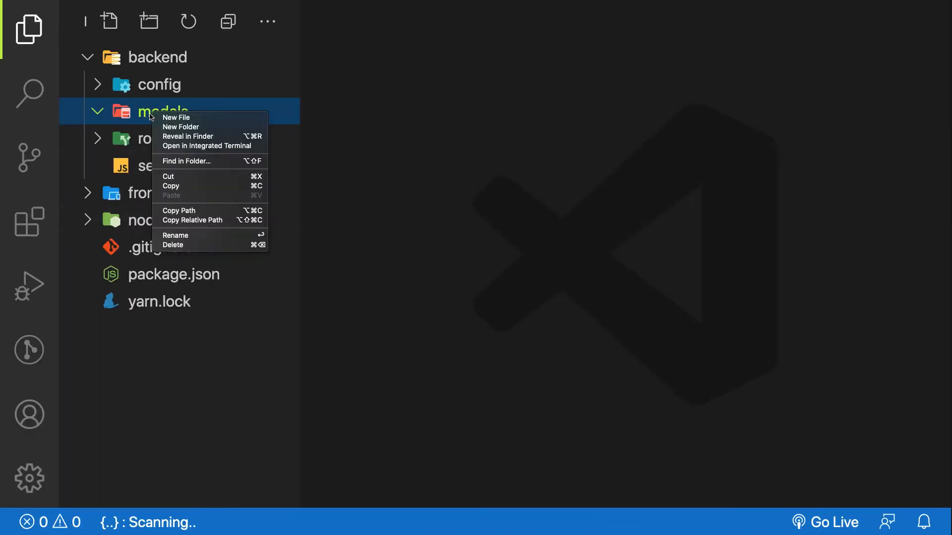
Step: Create a new file User.js inside the models folder
{"action": "left_click", "coordinate": [176, 117]}
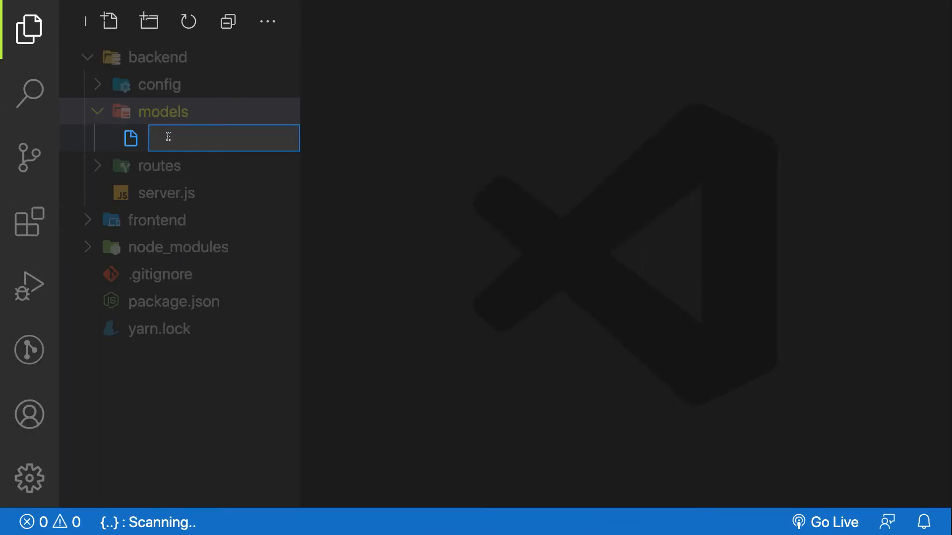
{"action": "type", "text": "User"}
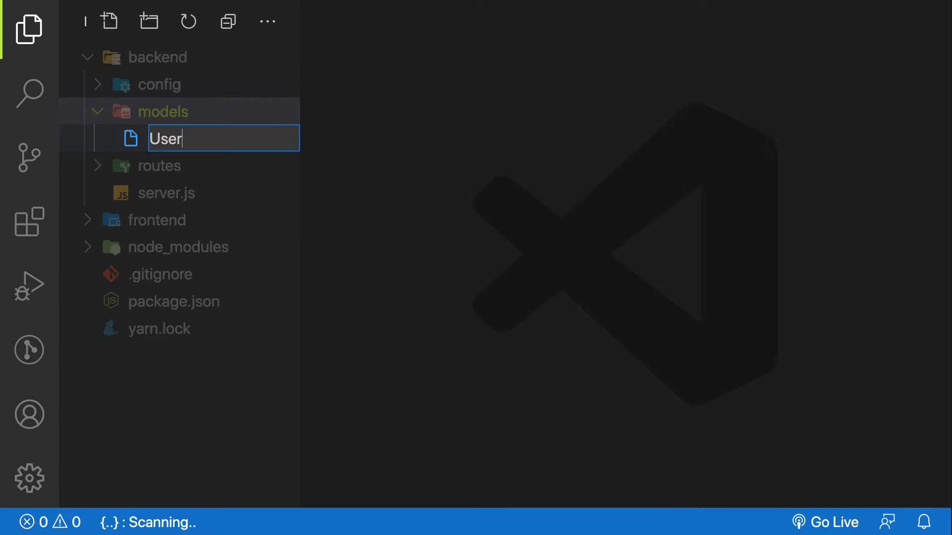
{"action": "type", "text": "."}
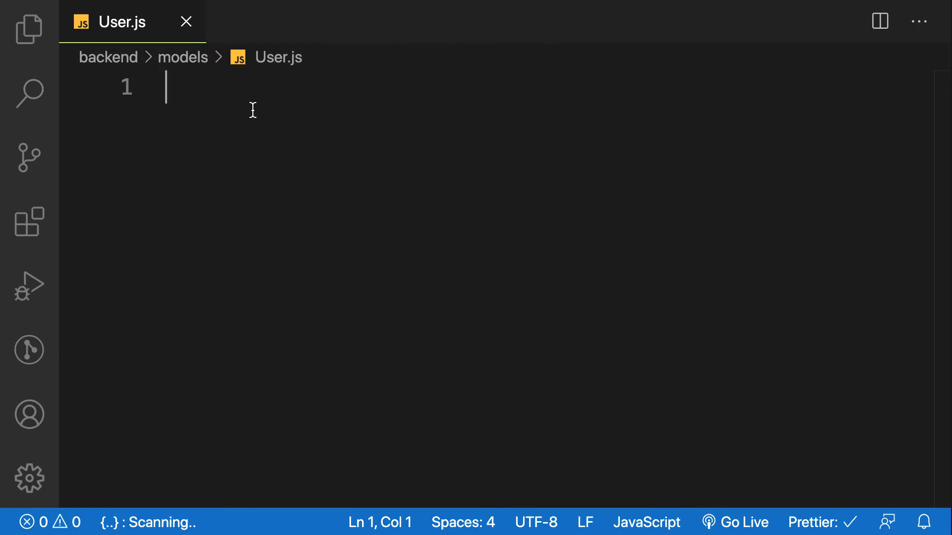
Step: Write const mongoose = require('mongoose'); followed by a //Schema comment and blank lines
{"action": "type", "text": "const m"}
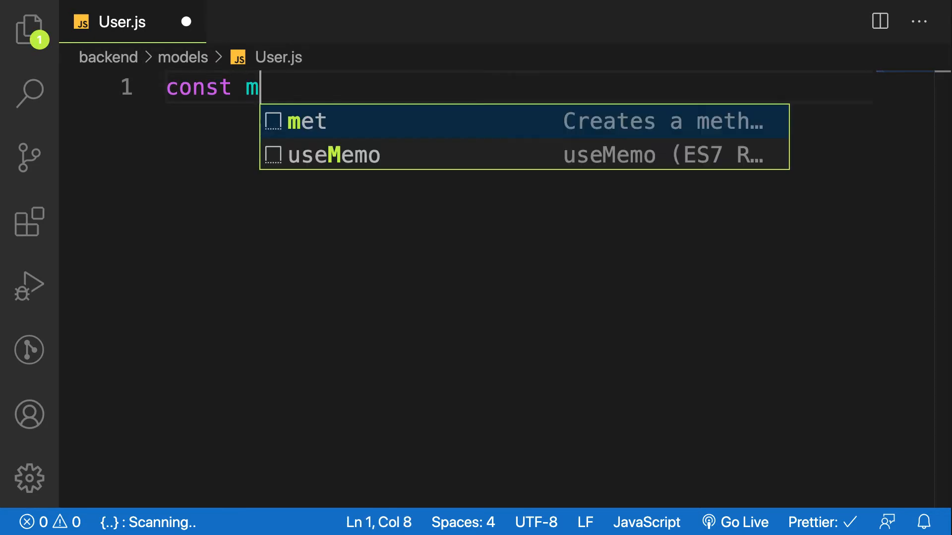
{"action": "type", "text": "ongoo"}
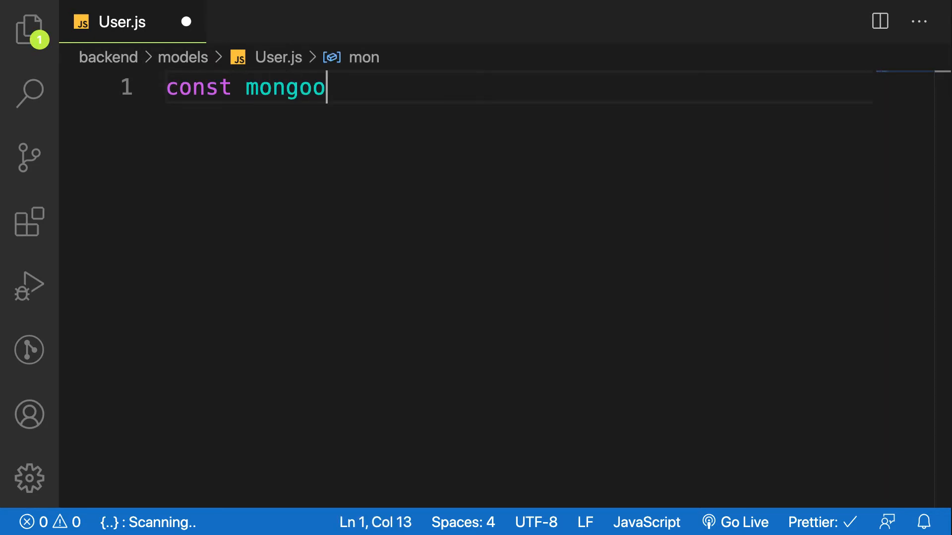
{"action": "type", "text": "se = require("}
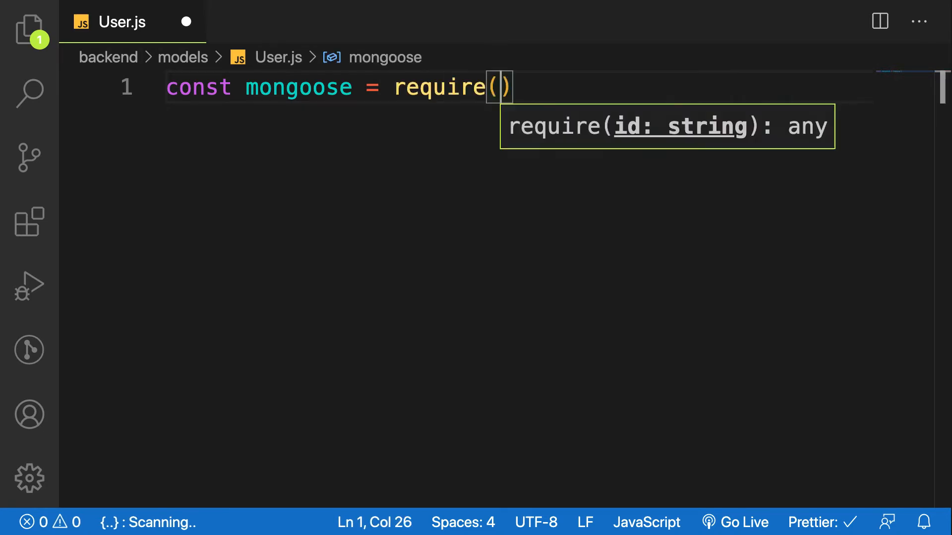
{"action": "type", "text": "'mongoose'"}
{"action": "type", "text": "//"}
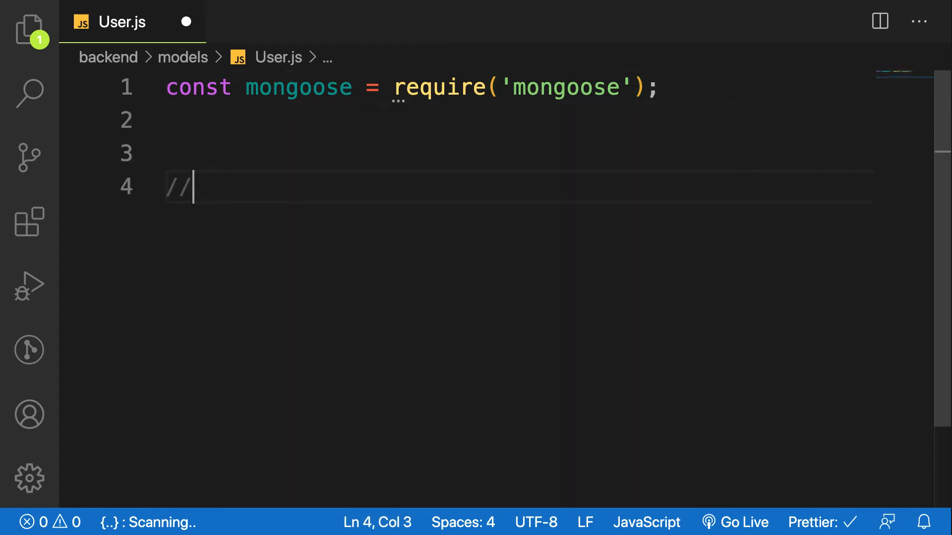
{"action": "type", "text": "Schema"}
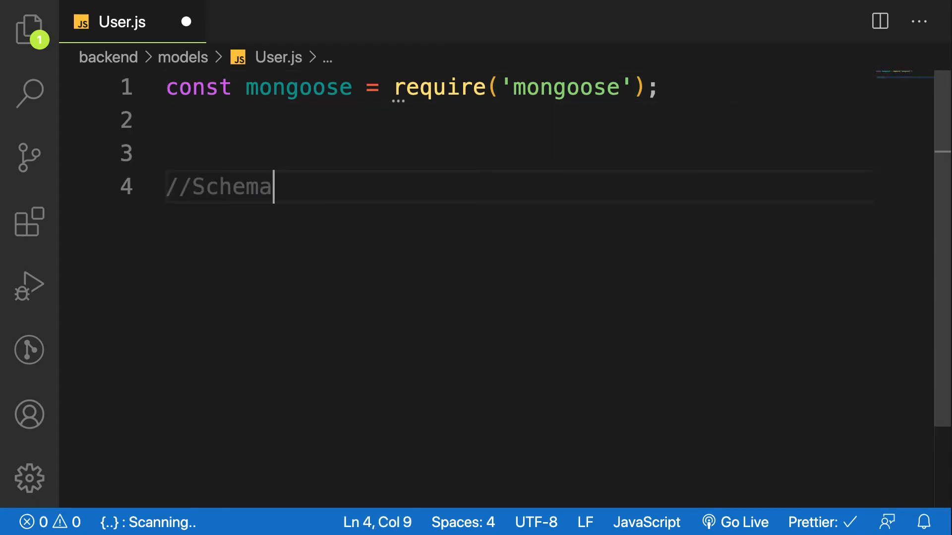
{"action": "key", "text": "Enter"}
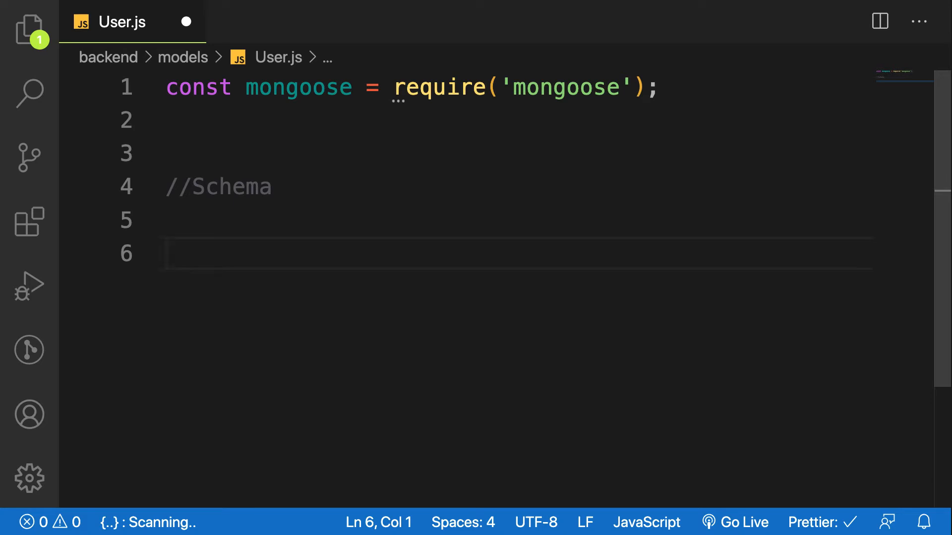
Step: Declare const UserSchema = new mongoose.Schema({}) below the Schema comment
{"action": "type", "text": "const Use"}
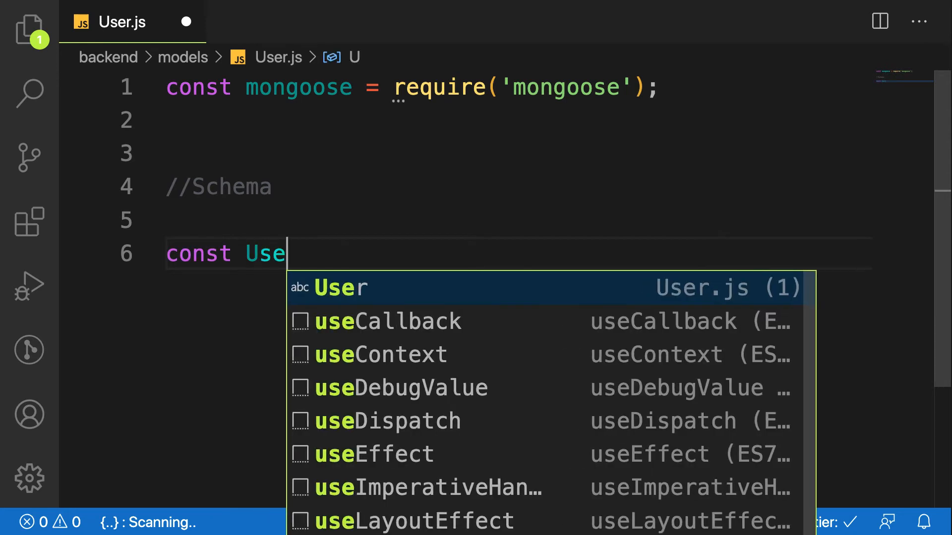
{"action": "type", "text": "rSche"}
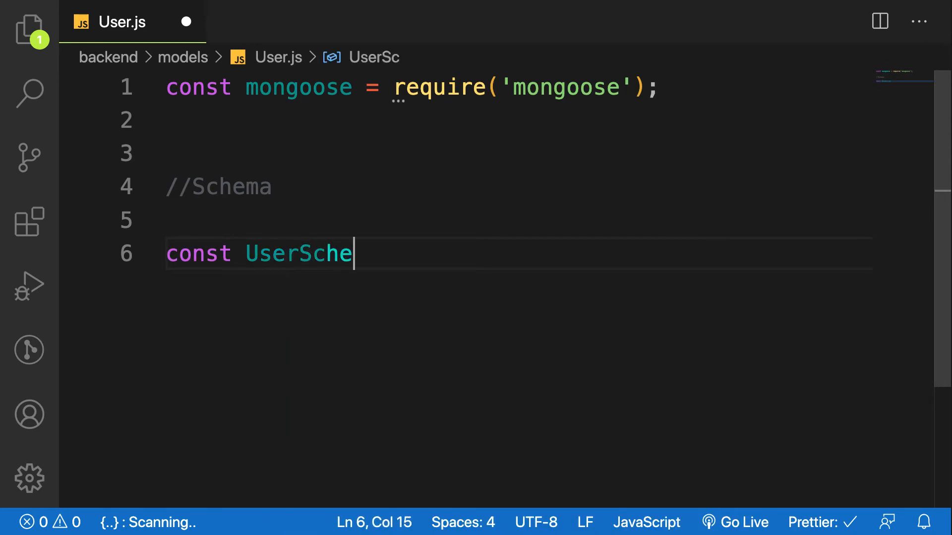
{"action": "type", "text": "ma = ne"}
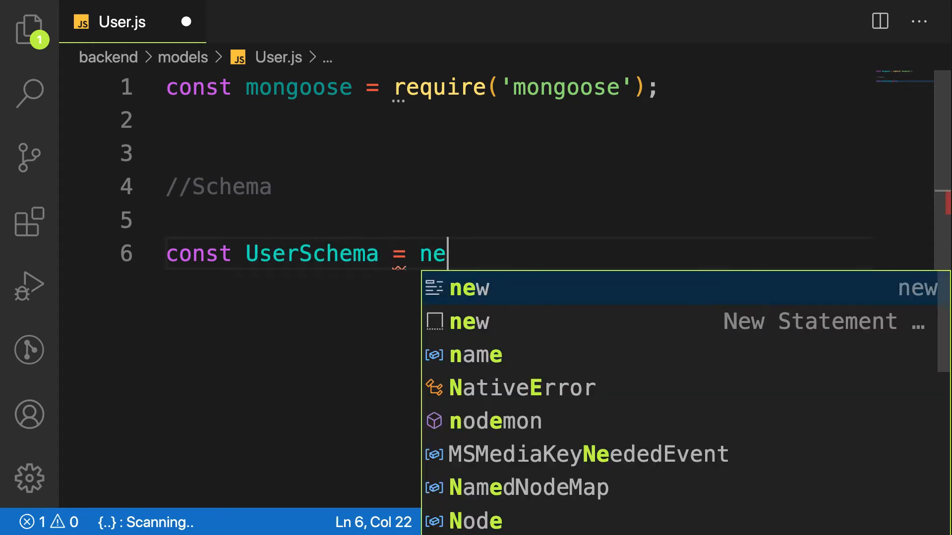
{"action": "type", "text": "w mongoose"}
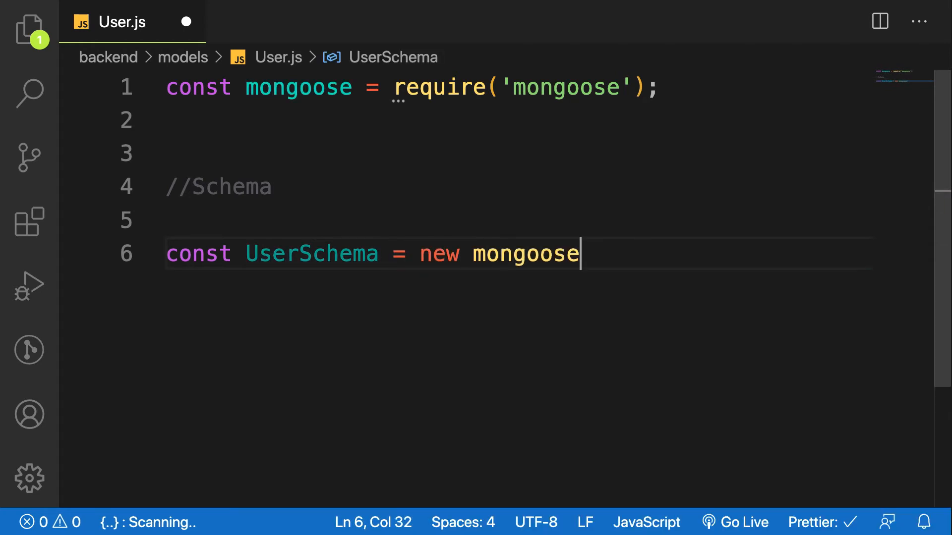
{"action": "type", "text": ".Schema"}
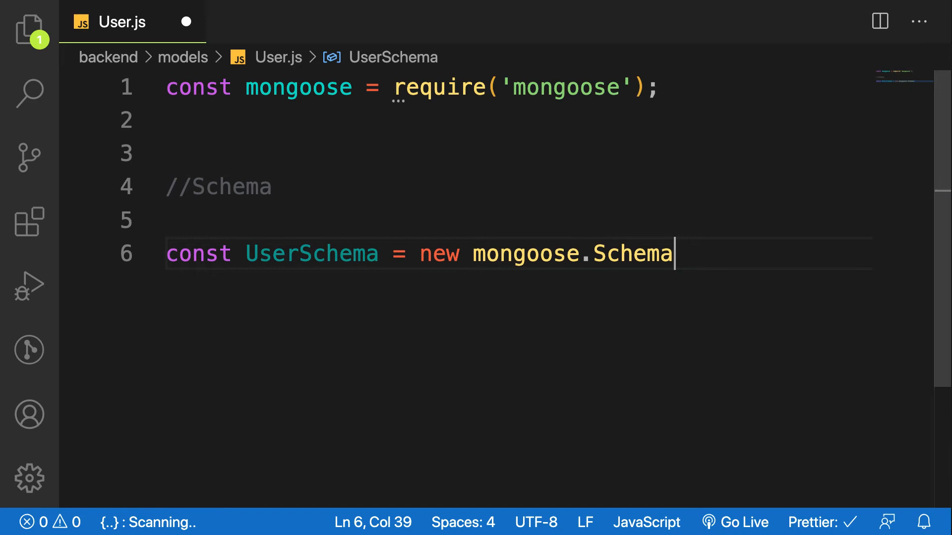
{"action": "type", "text": "("}
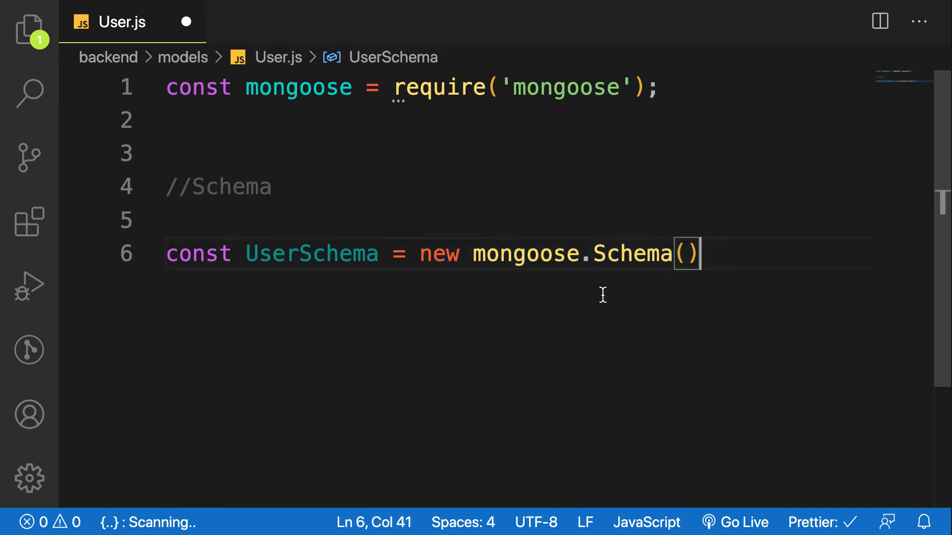
{"action": "mouse_move", "coordinate": [643, 385]}
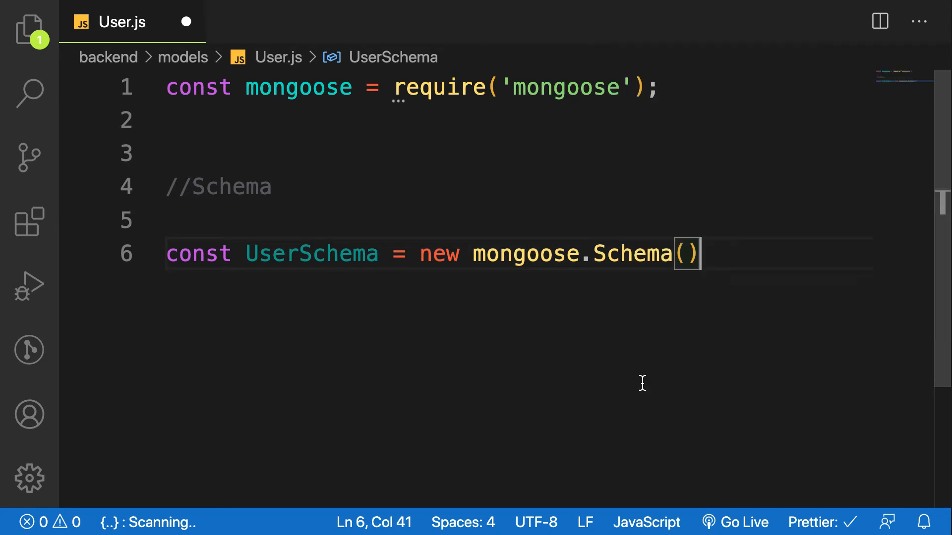
{"action": "type", "text": "{"}
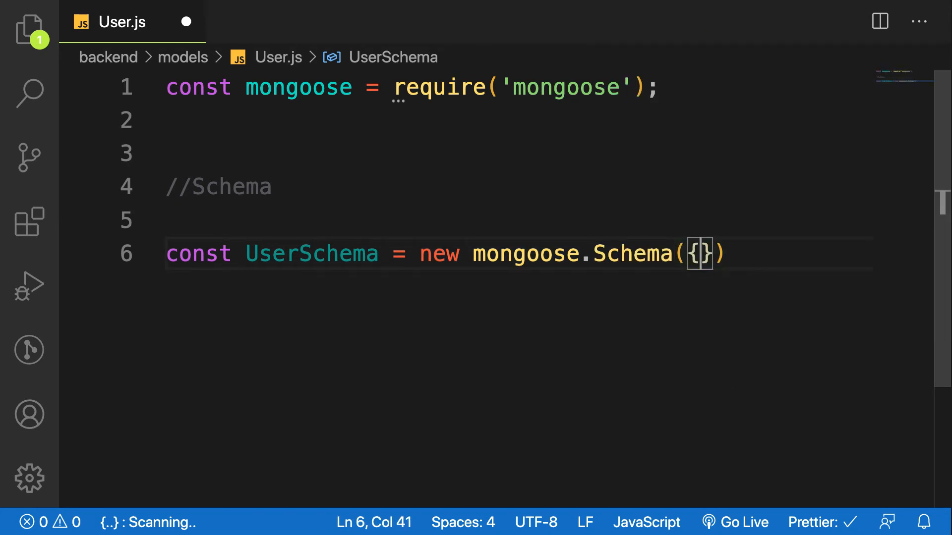
{"action": "key", "text": "Enter"}
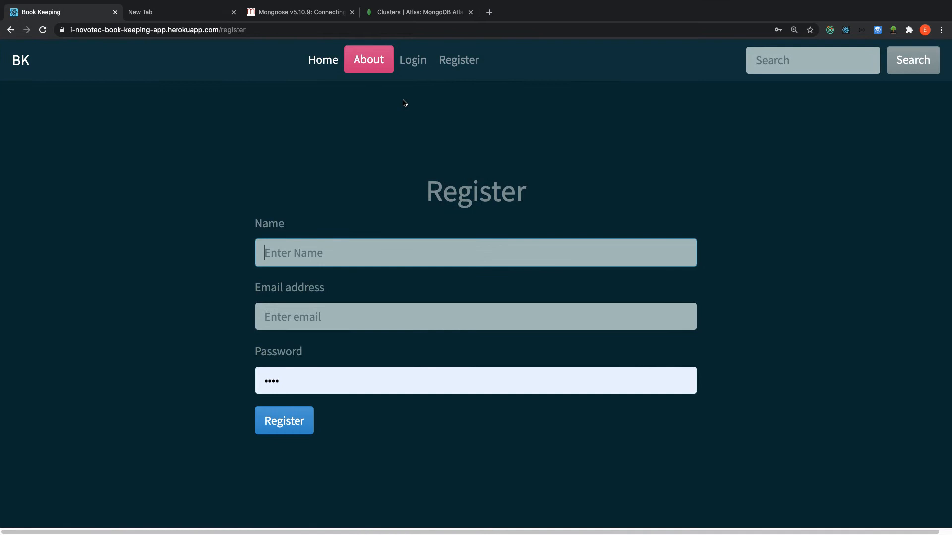
Step: Return from Chrome to User.js with the empty UserSchema braces spread over lines
{"action": "left_click", "coordinate": [475, 253]}
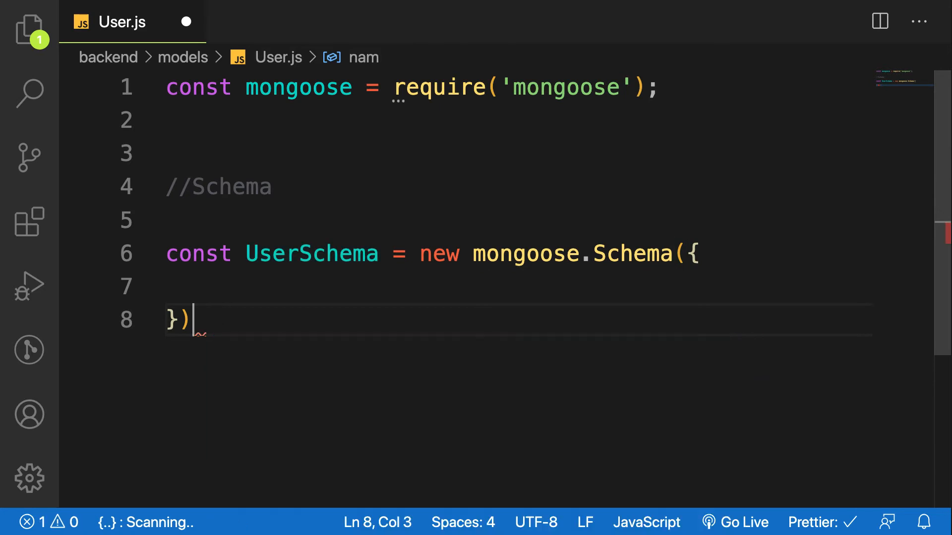
Step: Give UserSchema a name field { type: String, required: true }, correcting an initial name: String
{"action": "type", "text": "na"}
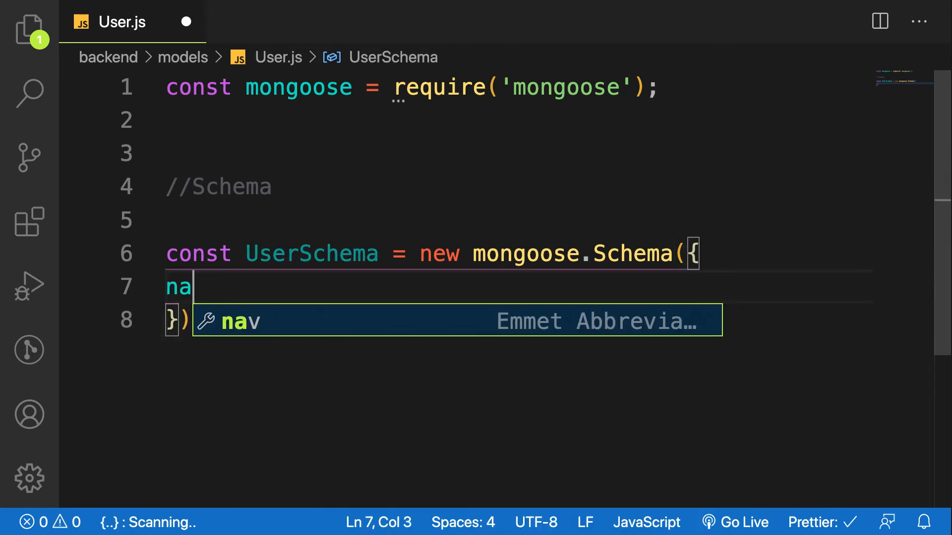
{"action": "type", "text": "me:"}
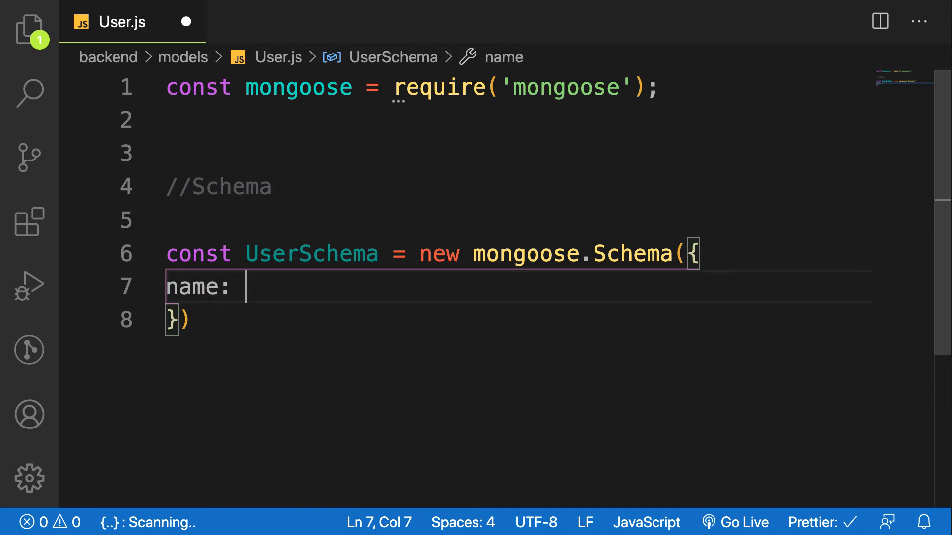
{"action": "type", "text": "String"}
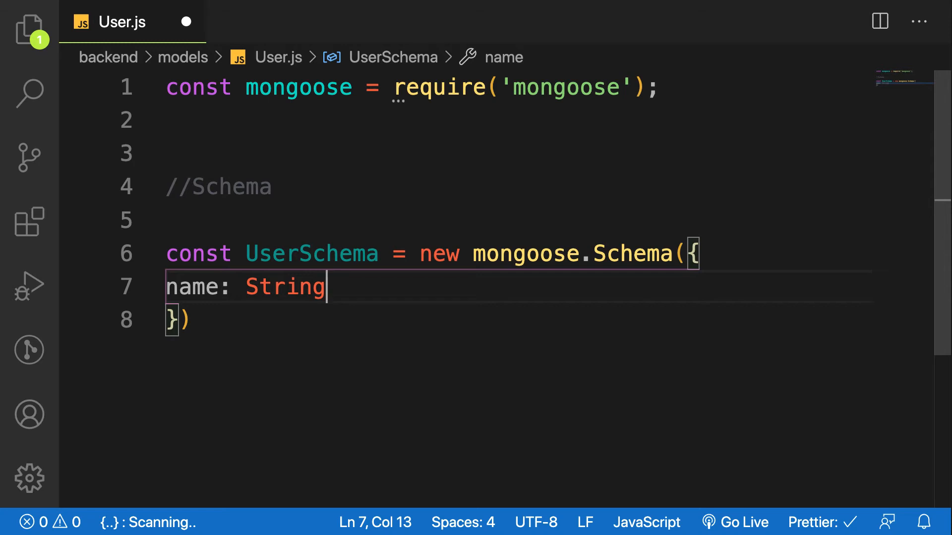
{"action": "key", "text": "BackSpace"}
{"action": "type", "text": "ty"}
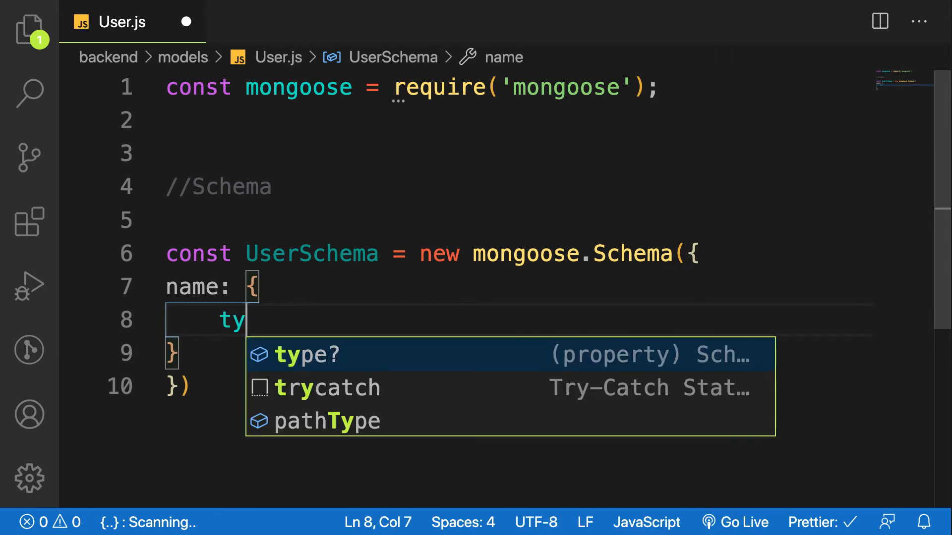
{"action": "type", "text": "pe: String,"}
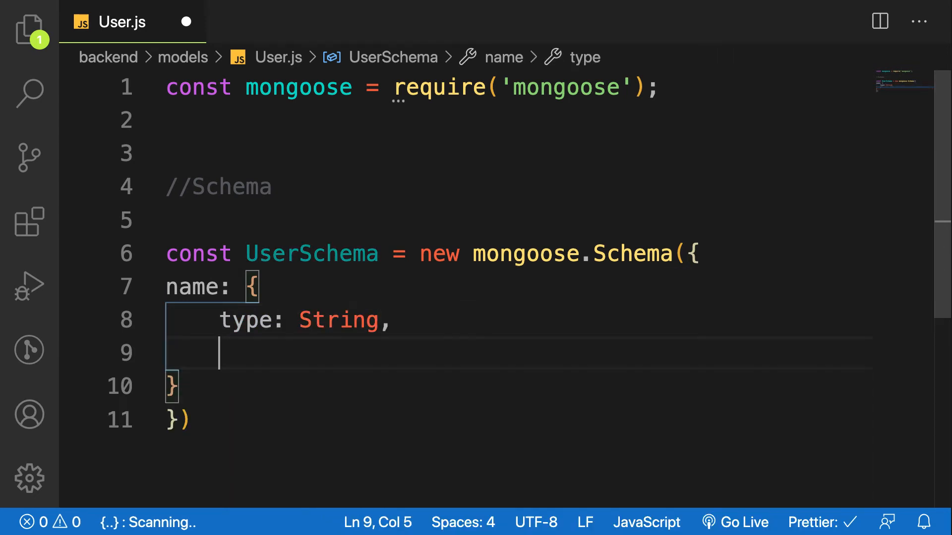
{"action": "type", "text": "required: t"}
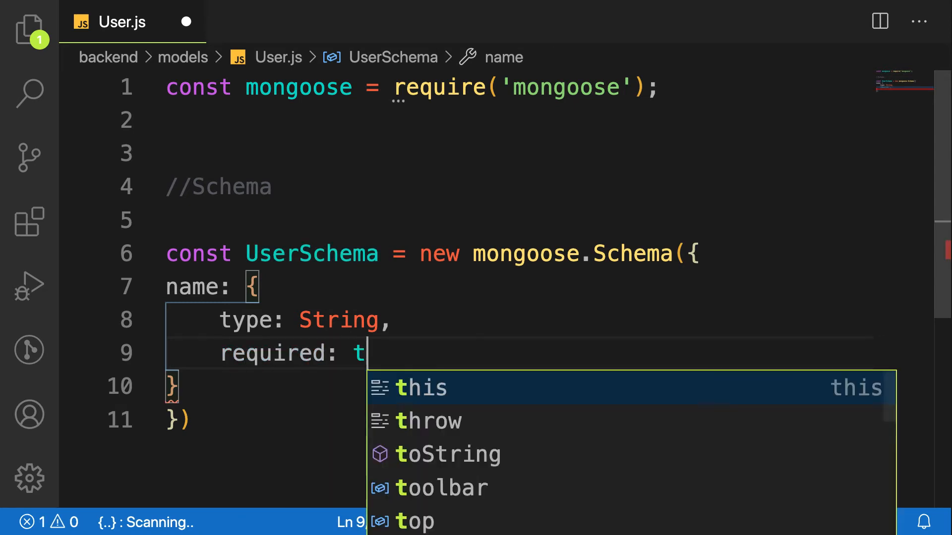
{"action": "type", "text": "rue"}
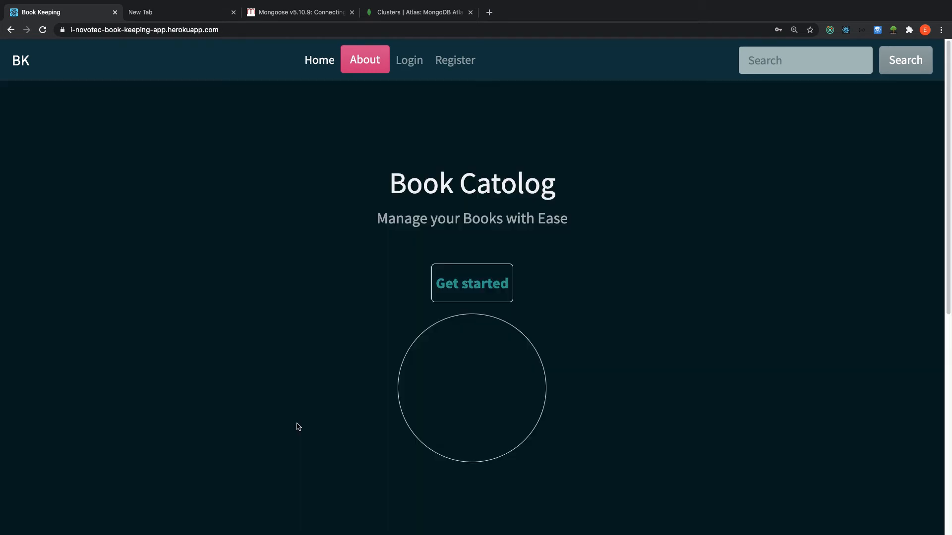
{"action": "mouse_move", "coordinate": [450, 63]}
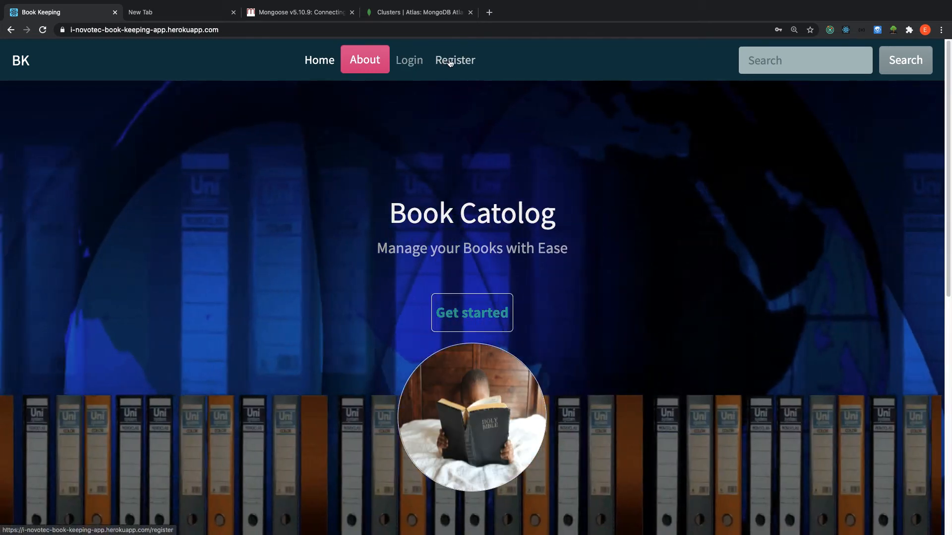
Step: Submit the Register form in Chrome and see the name and email required validation error
{"action": "left_click", "coordinate": [455, 60]}
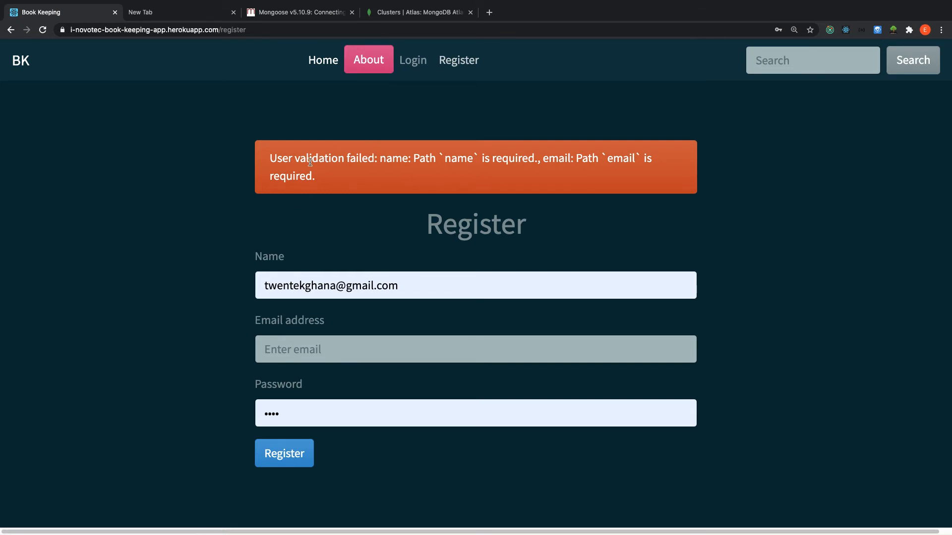
{"action": "mouse_move", "coordinate": [325, 173]}
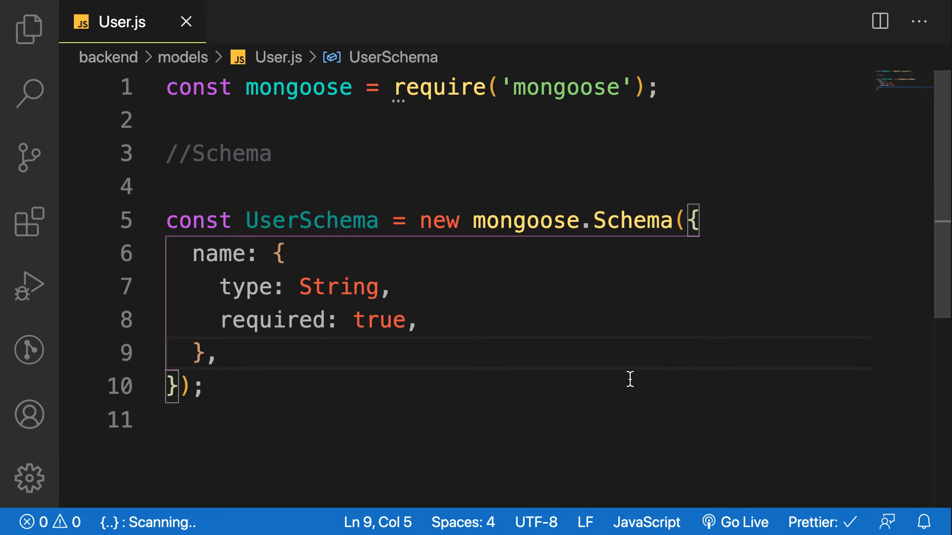
Step: Add email: { type: String, required: true } to UserSchema below name, discarding a stray half-typed property
{"action": "key", "text": "Enter"}
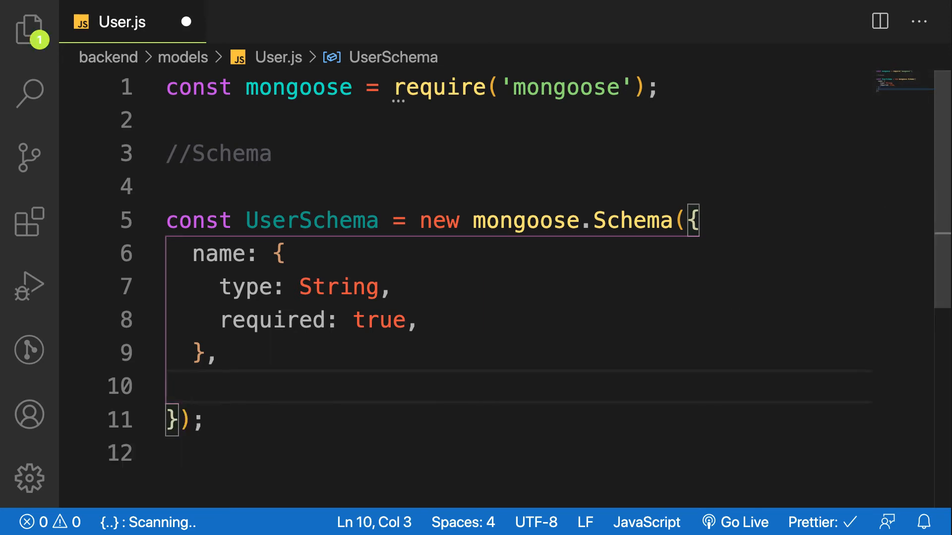
{"action": "type", "text": "email: {"}
{"action": "type", "text": "t"}
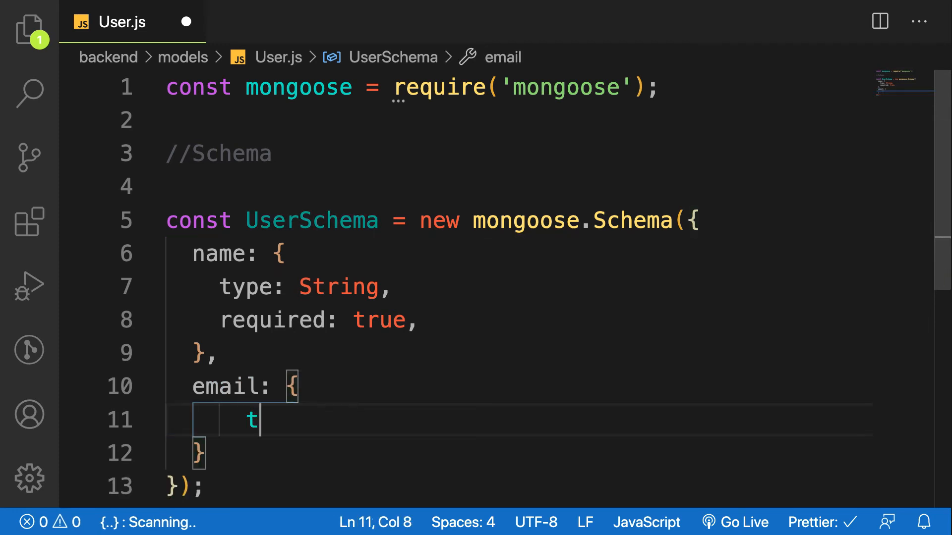
{"action": "type", "text": "ype:"}
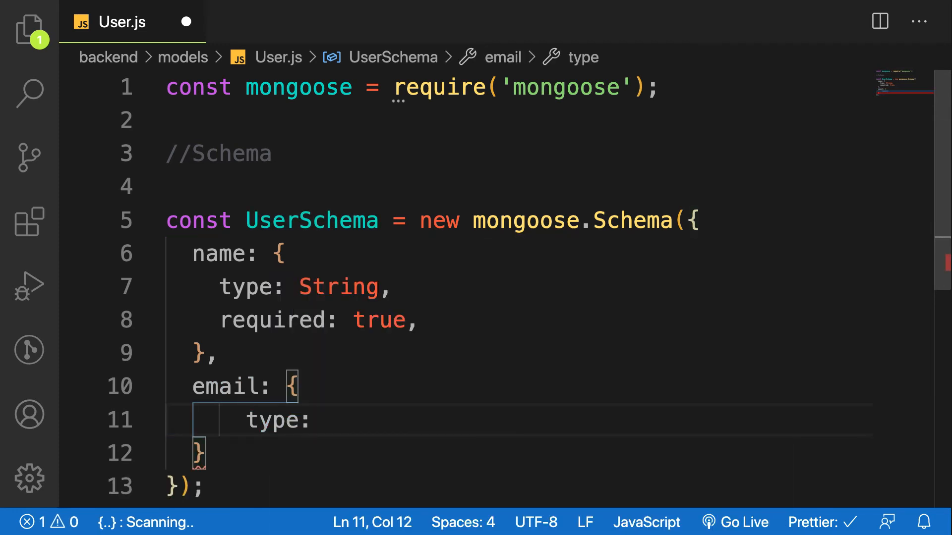
{"action": "type", "text": "String,"}
{"action": "type", "text": "required: true,"}
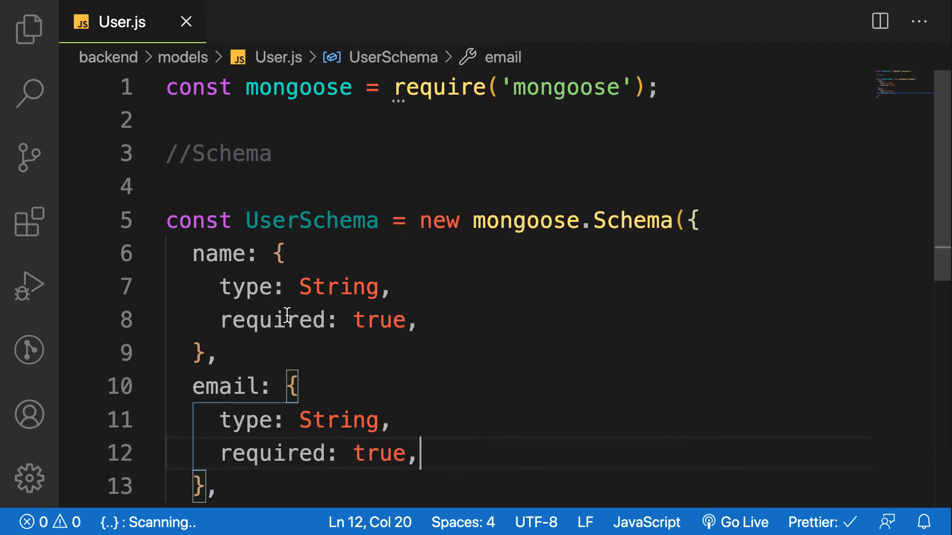
{"action": "mouse_move", "coordinate": [465, 334]}
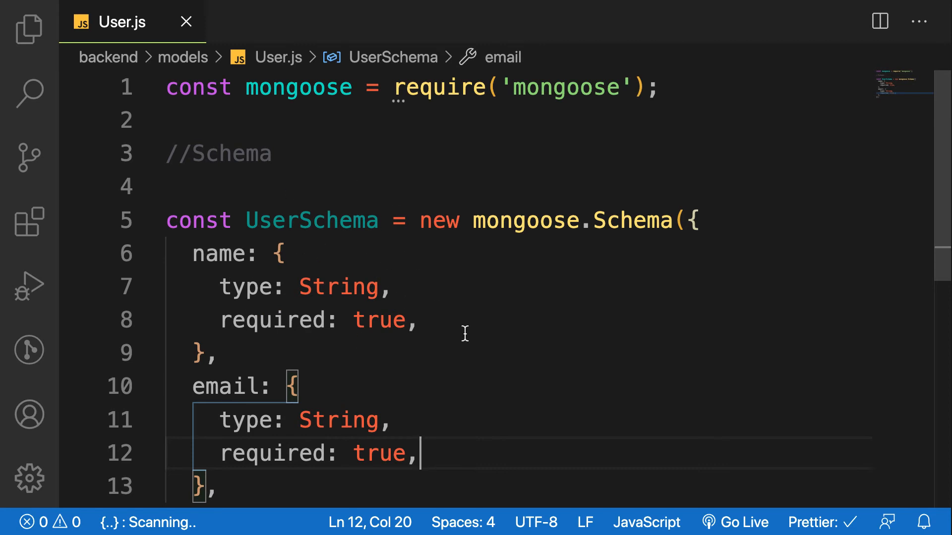
{"action": "type", "text": "ma"}
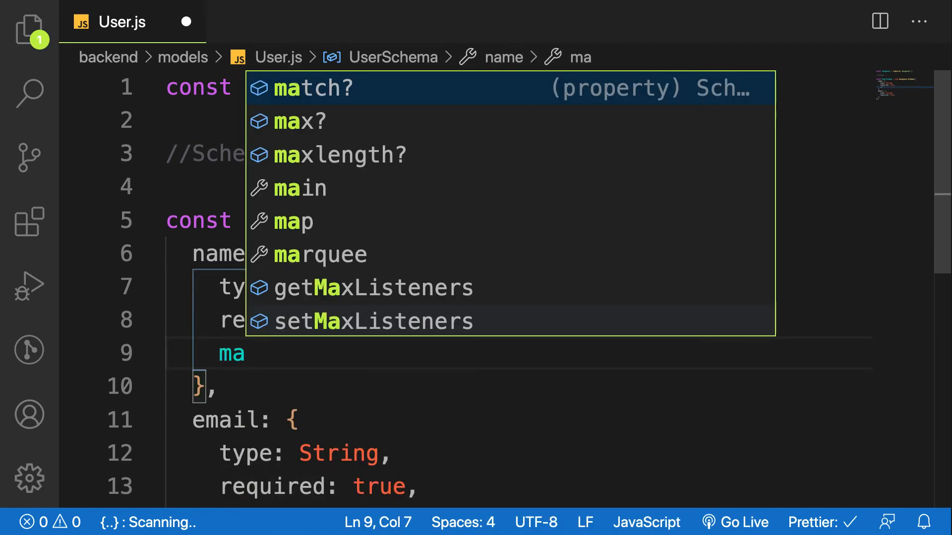
{"action": "key", "text": "Escape"}
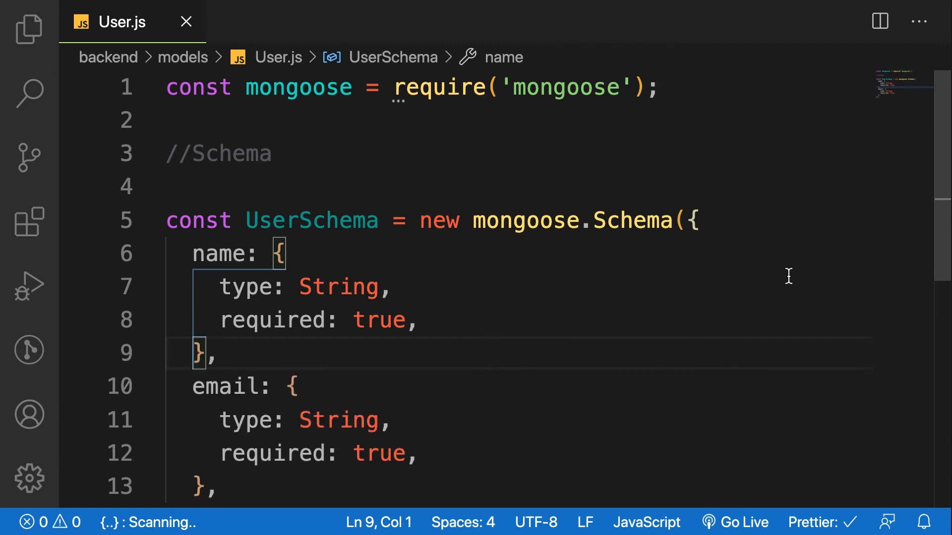
Step: Add password: { type: String, required: true } to UserSchema after email and save
{"action": "scroll", "scroll_direction": "down", "scroll_amount": 3}
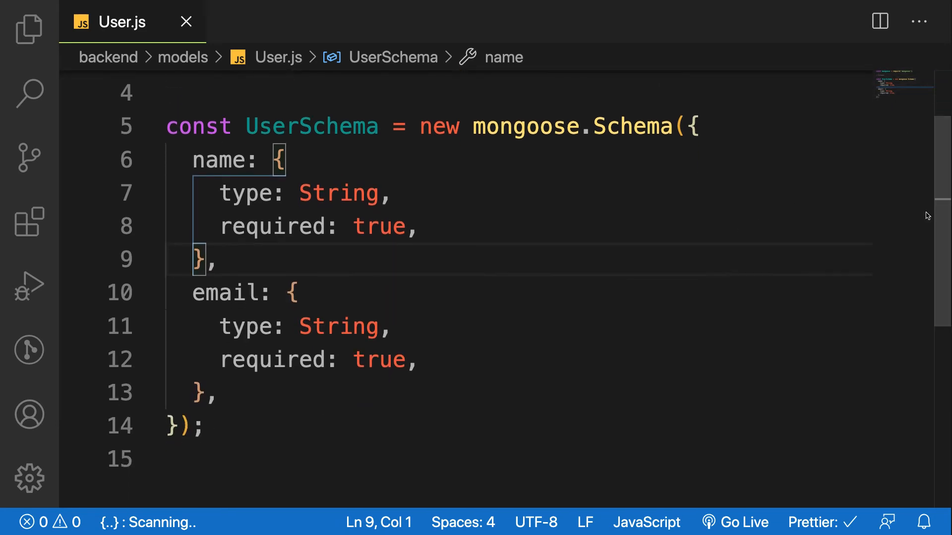
{"action": "type", "text": "passw"}
{"action": "left_click", "coordinate": [518, 459]}
{"action": "type", "text": "t"}
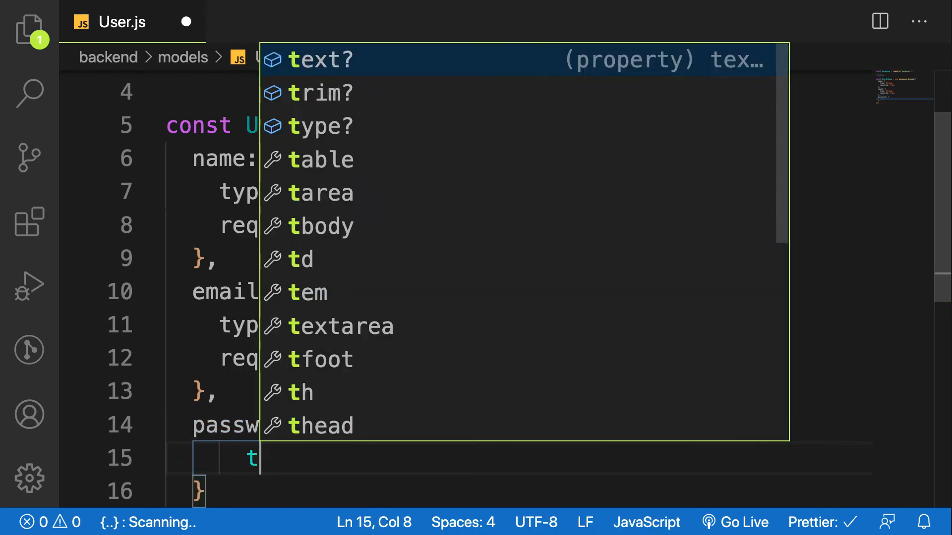
{"action": "type", "text": "ype:"}
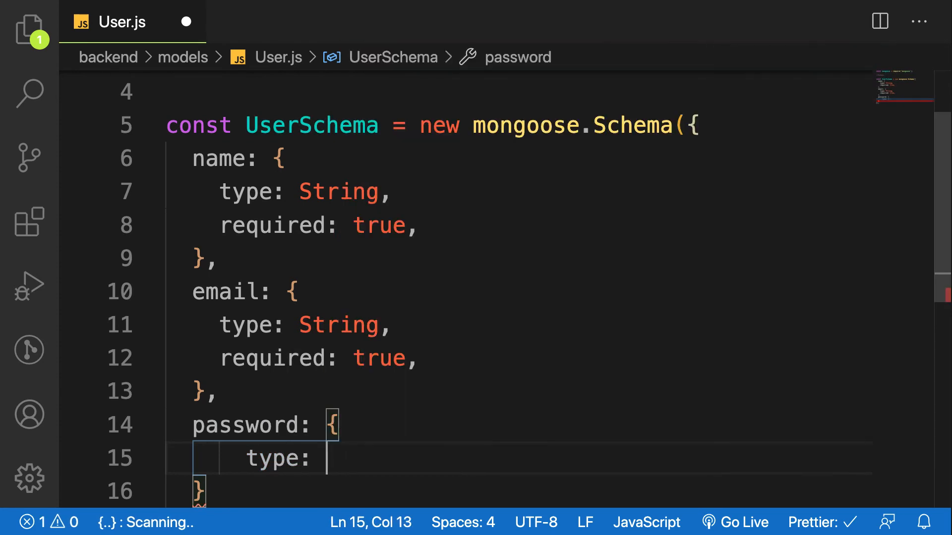
{"action": "type", "text": "N"}
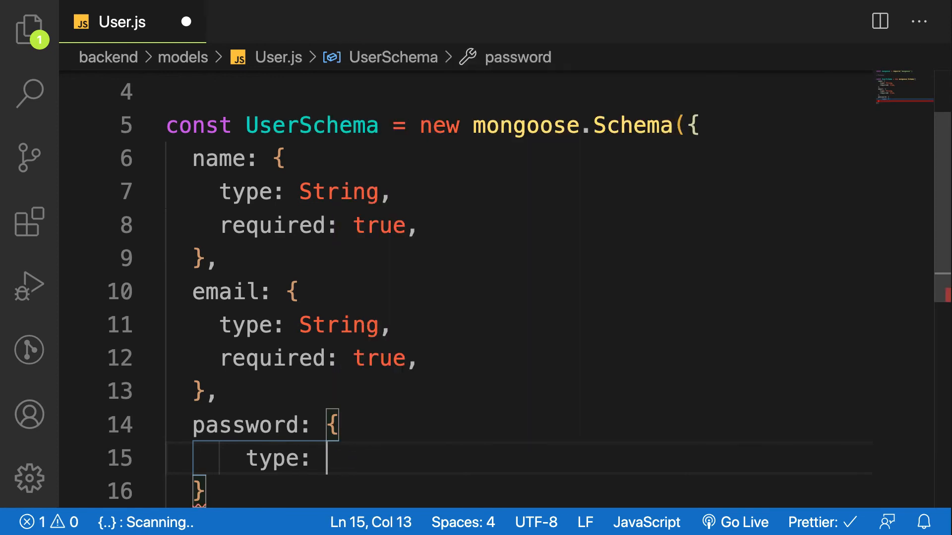
{"action": "type", "text": "String,"}
{"action": "type", "text": "required"}
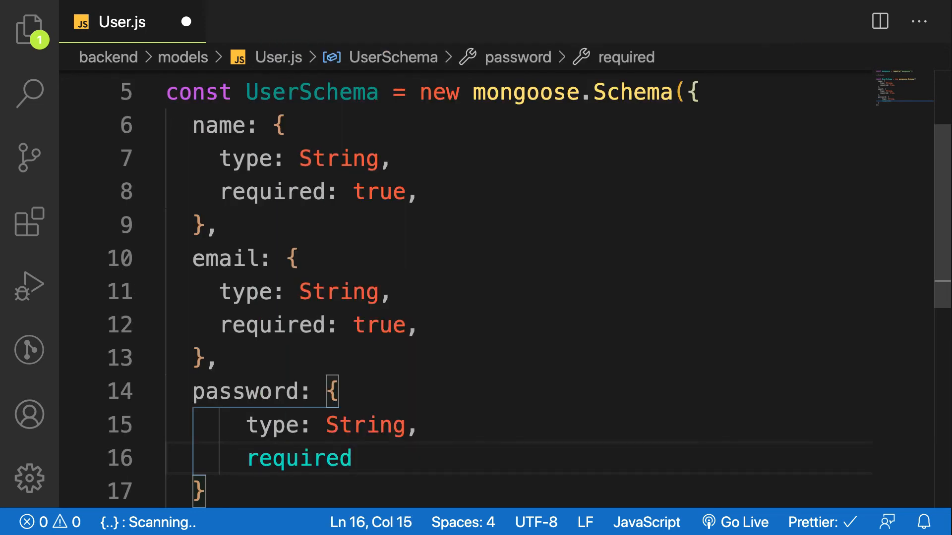
{"action": "type", "text": ": true,"}
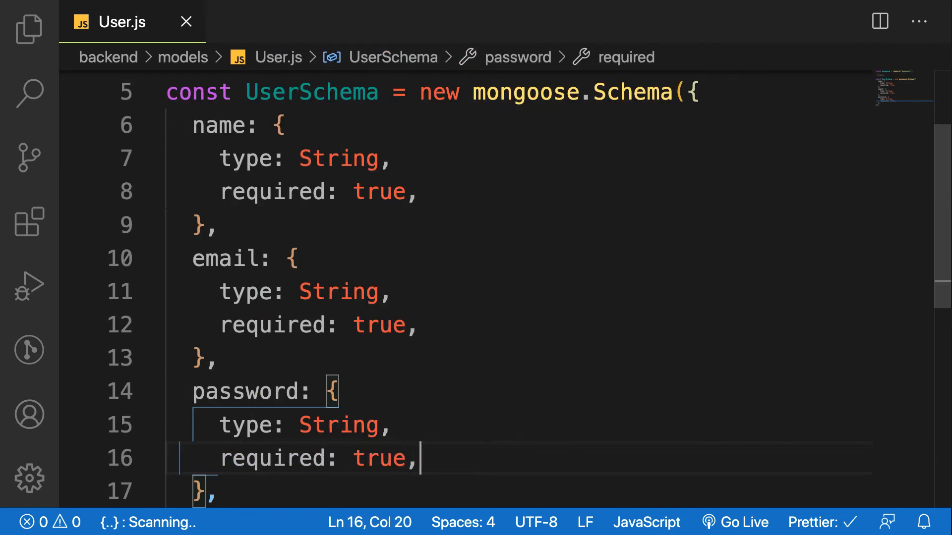
{"action": "scroll", "scroll_direction": "down", "scroll_amount": 3}
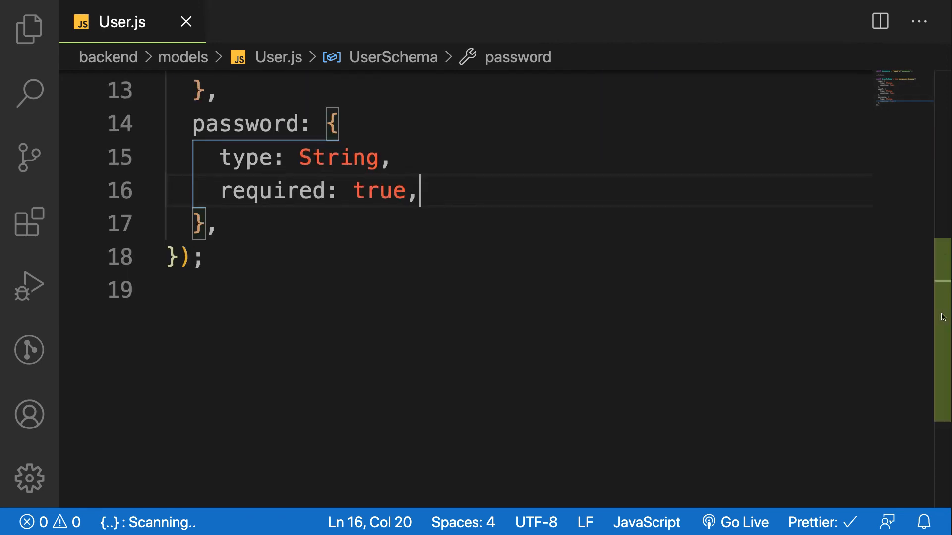
{"action": "scroll", "scroll_direction": "up", "scroll_amount": 3}
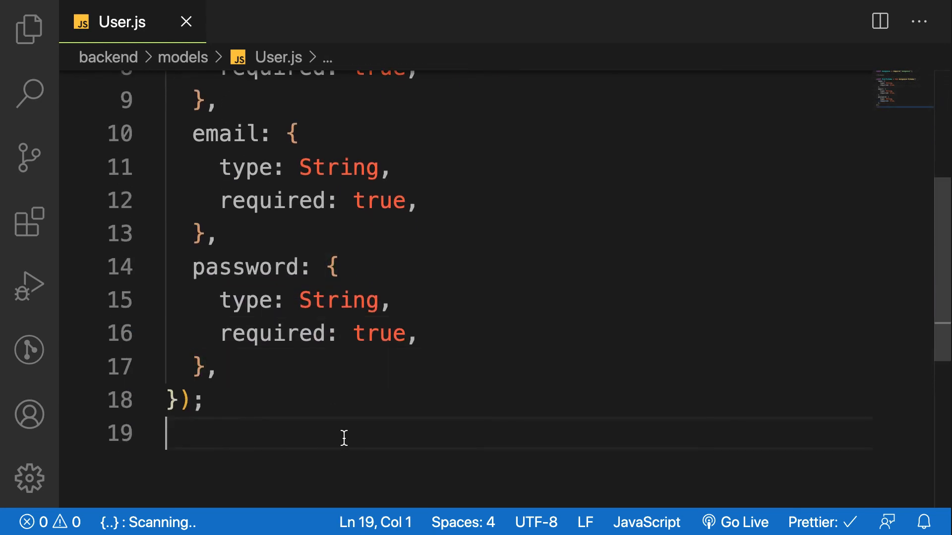
Step: Define const User = mongoose.model('User', UserSchema) below the schema
{"action": "type", "text": "con"}
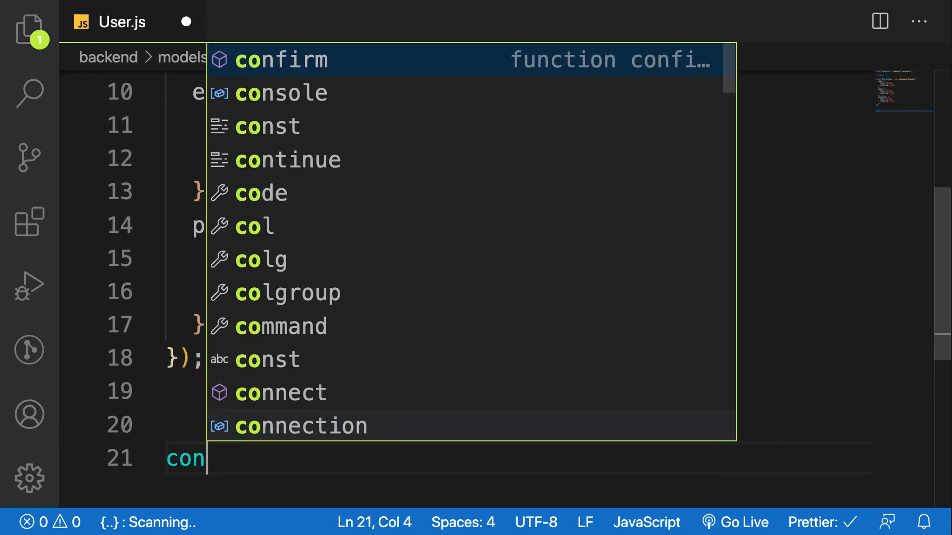
{"action": "type", "text": "st User ="}
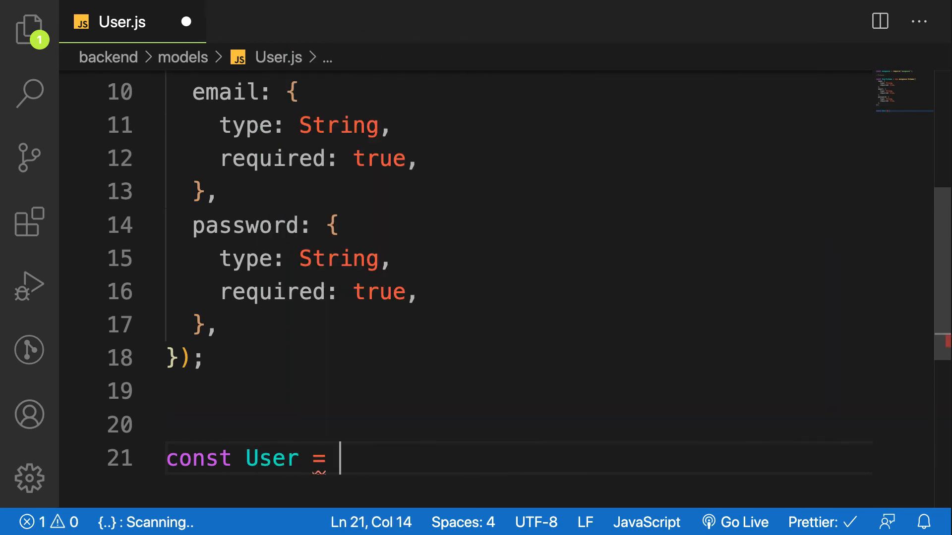
{"action": "type", "text": "mongoose.m"}
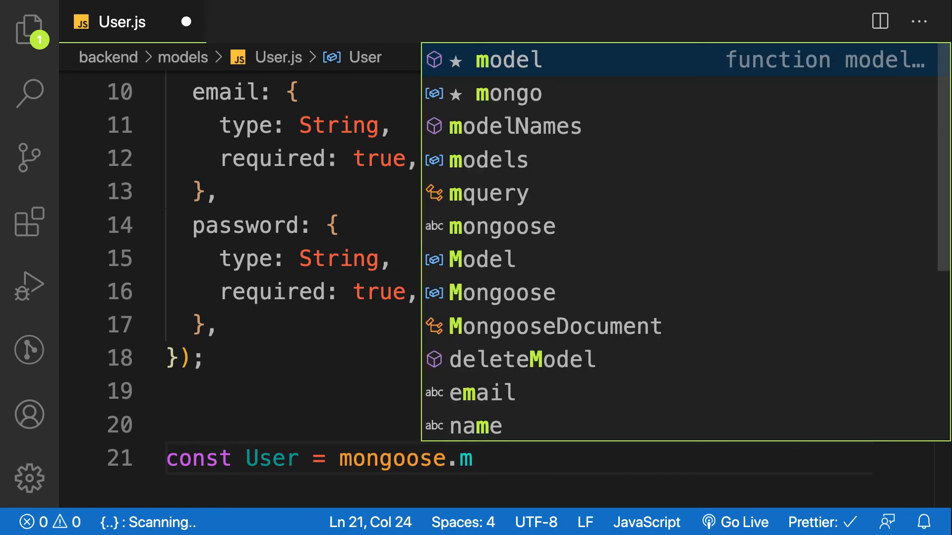
{"action": "left_click", "coordinate": [507, 59]}
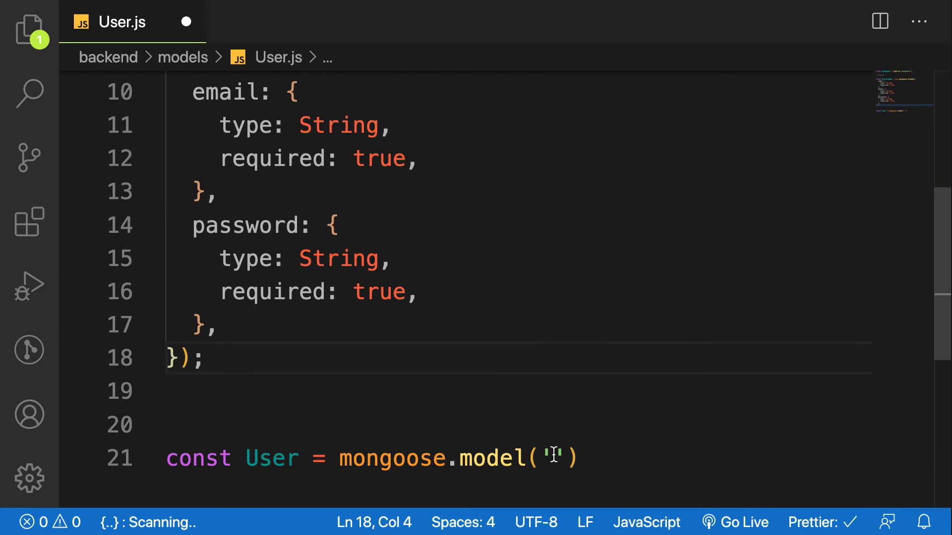
{"action": "left_click", "coordinate": [550, 457]}
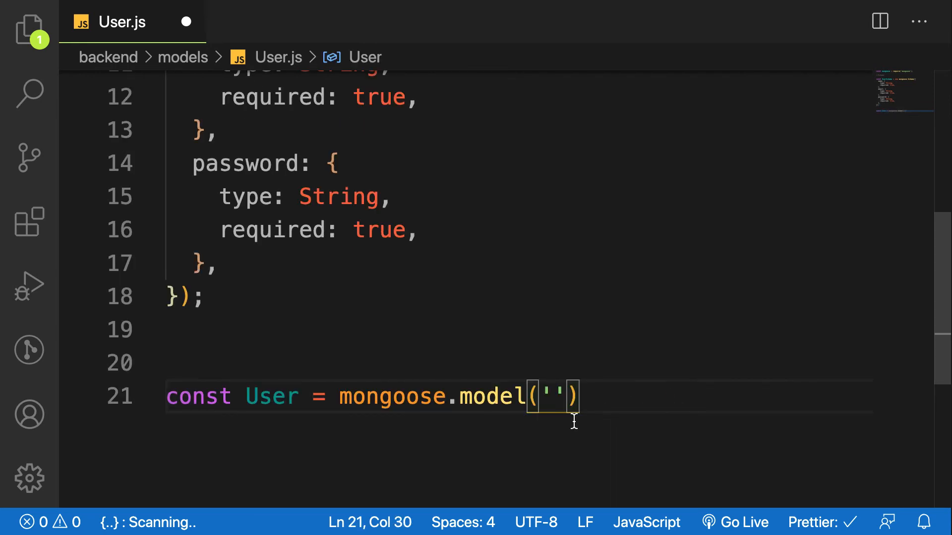
{"action": "type", "text": "User"}
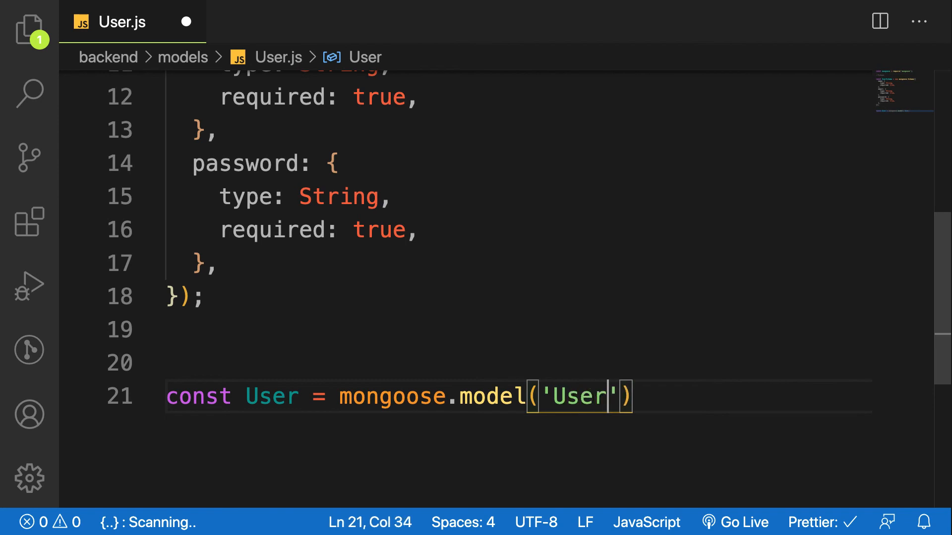
{"action": "mouse_move", "coordinate": [561, 411]}
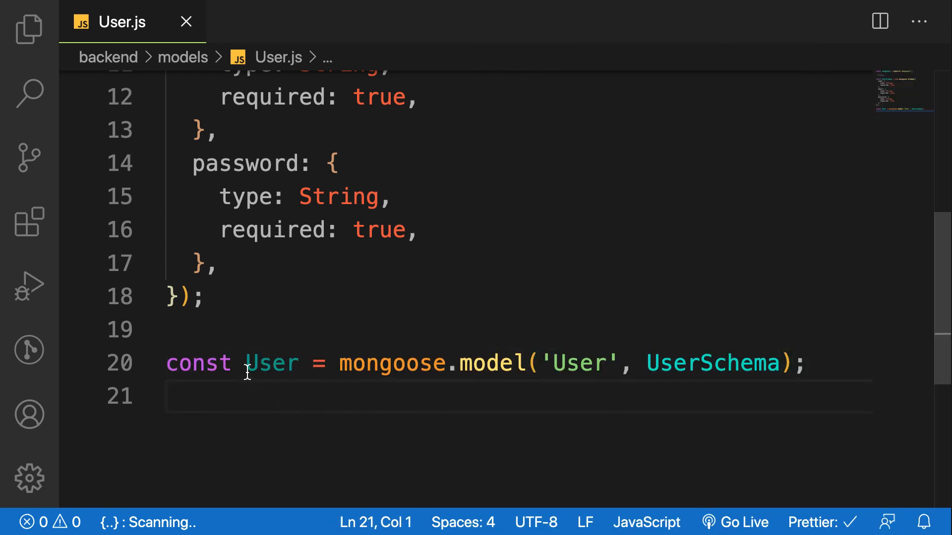
Step: Review the User model declaration line and save User.js
{"action": "left_click_drag", "start_coordinate": [248, 363], "coordinate": [820, 363]}
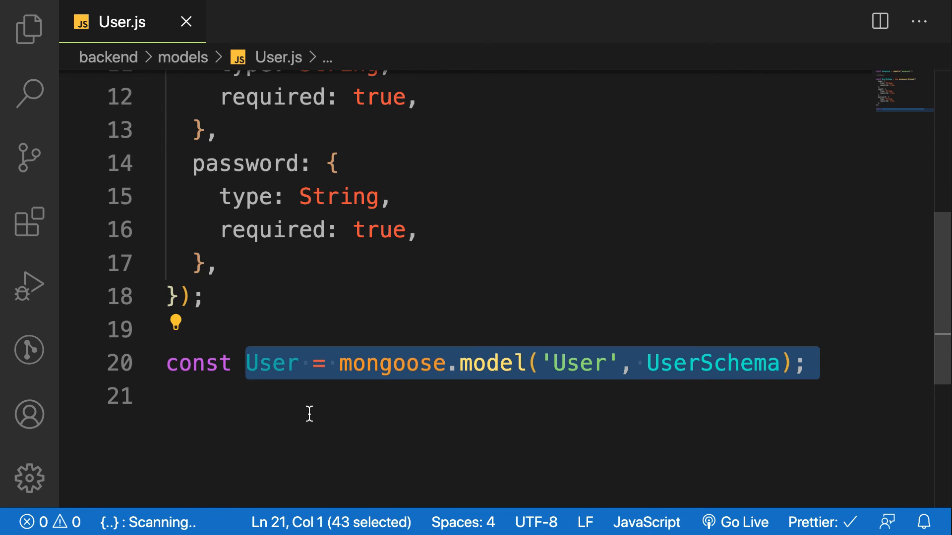
{"action": "left_click", "coordinate": [247, 362]}
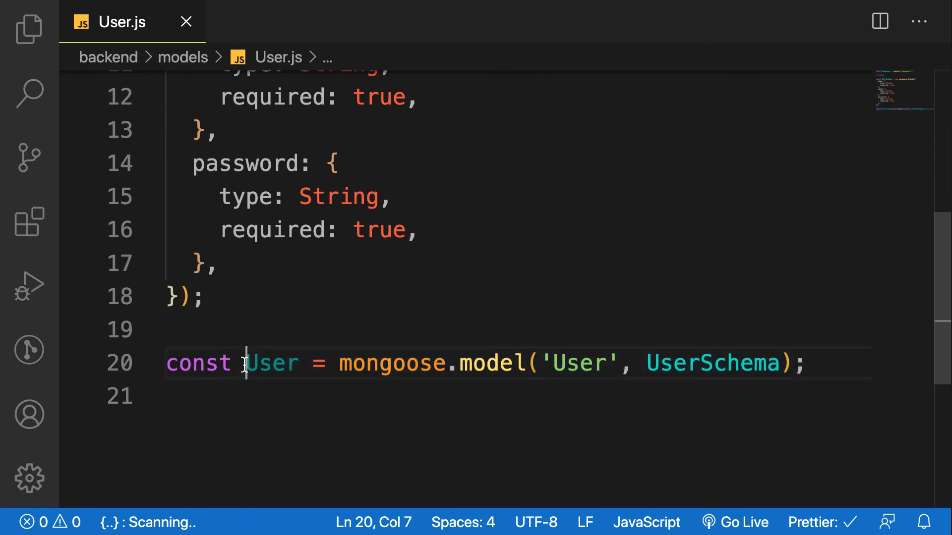
{"action": "double_click", "coordinate": [271, 363]}
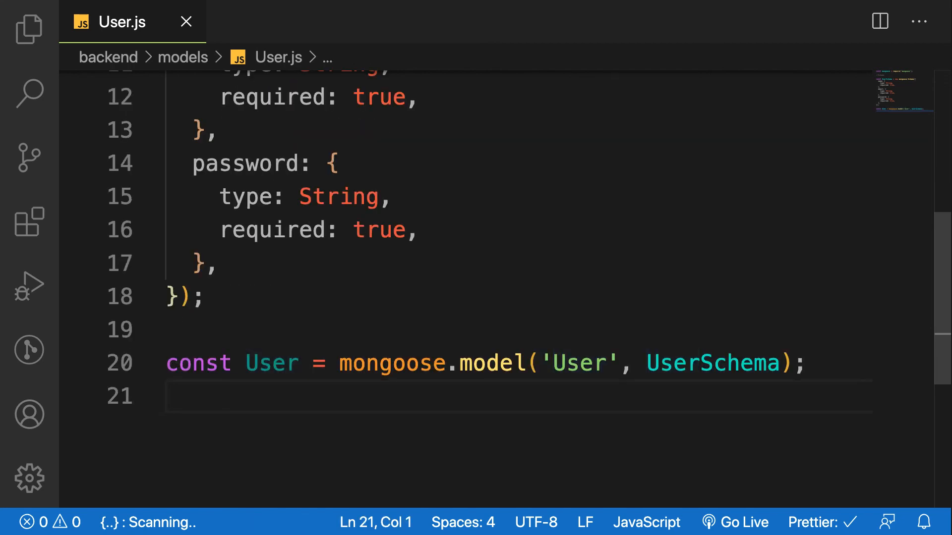
Step: End User.js with module.exports = User and save the file
{"action": "type", "text": "mo"}
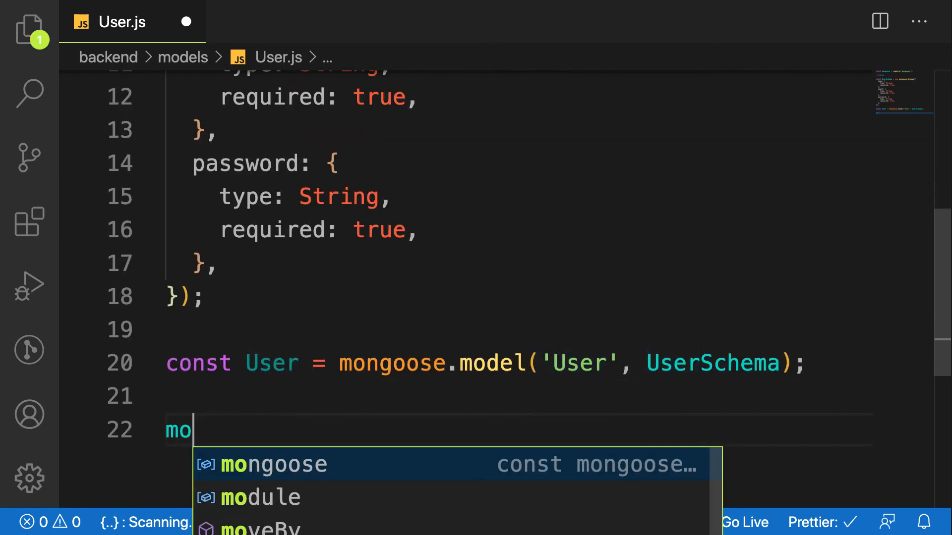
{"action": "type", "text": "dule.exports"}
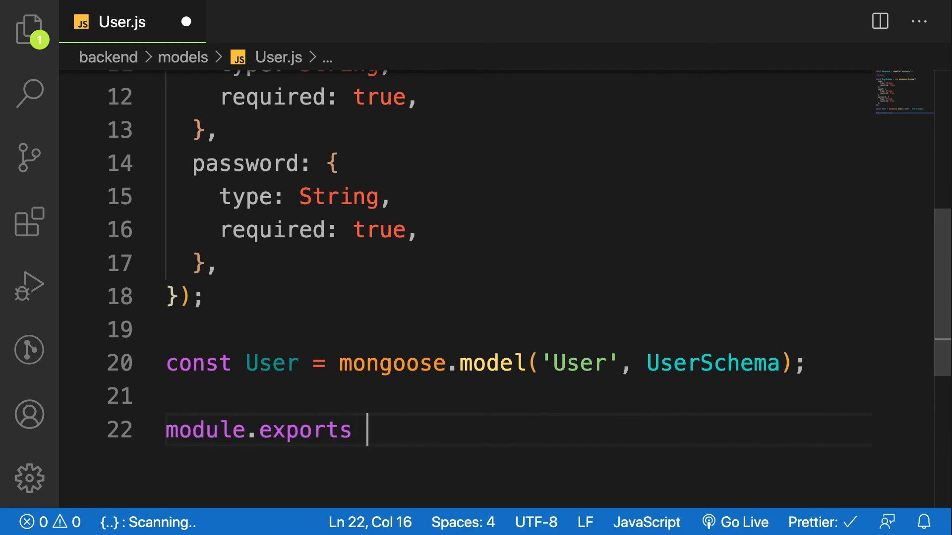
{"action": "type", "text": "= User;"}
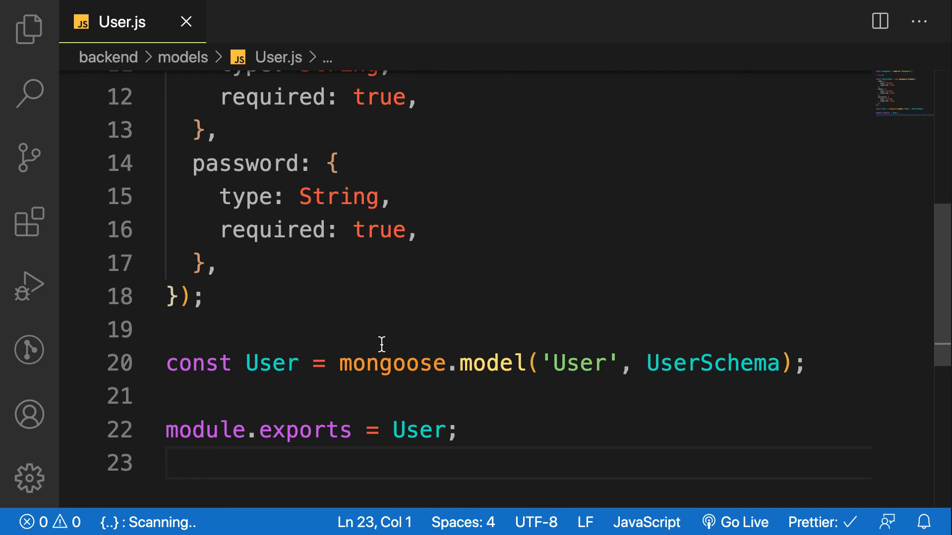
{"action": "left_click", "coordinate": [261, 397]}
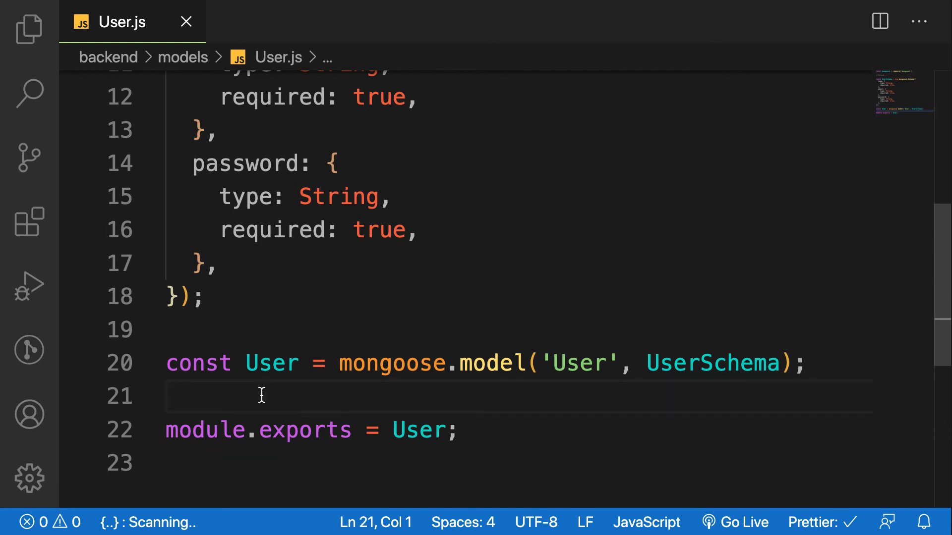
{"action": "mouse_move", "coordinate": [939, 273]}
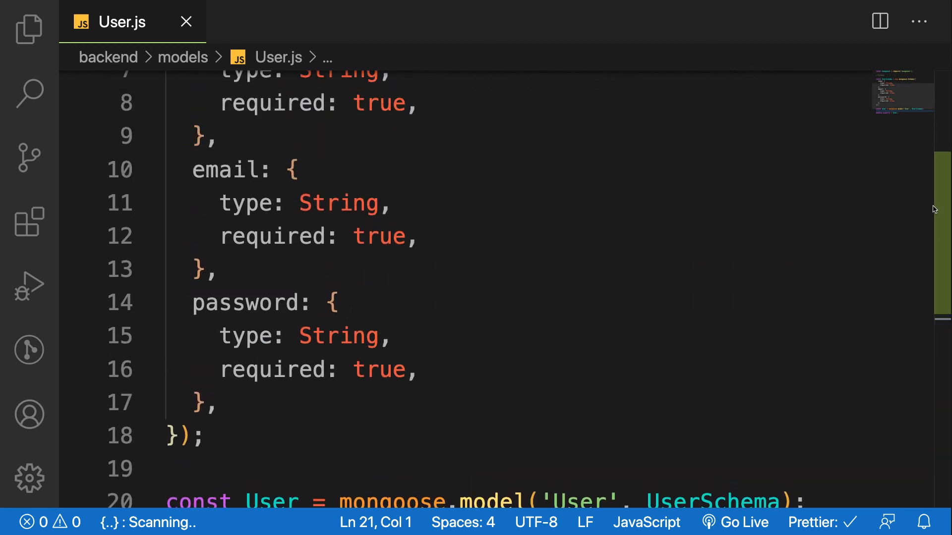
{"action": "scroll", "scroll_direction": "up", "scroll_amount": 3}
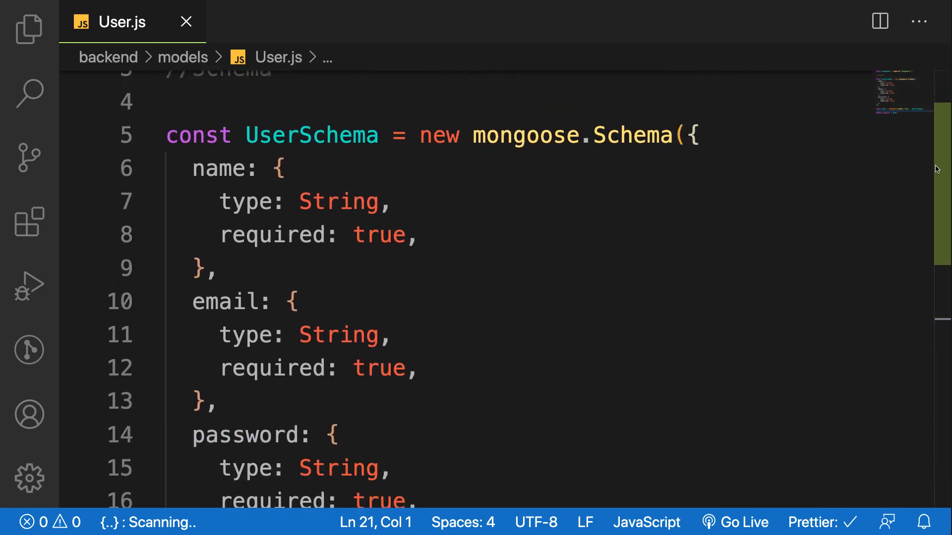
{"action": "scroll", "scroll_direction": "down", "scroll_amount": 3}
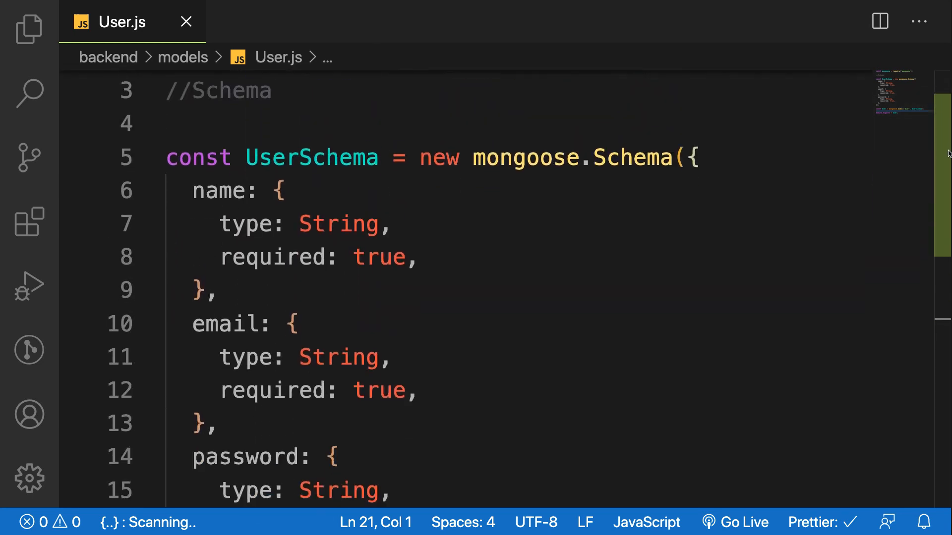
{"action": "scroll", "scroll_direction": "down", "scroll_amount": 3}
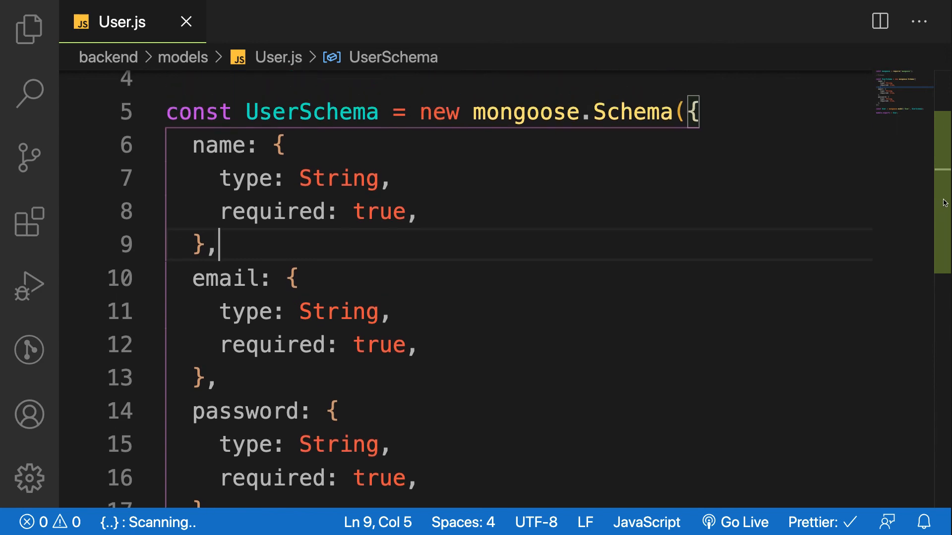
{"action": "scroll", "scroll_direction": "down", "scroll_amount": 3}
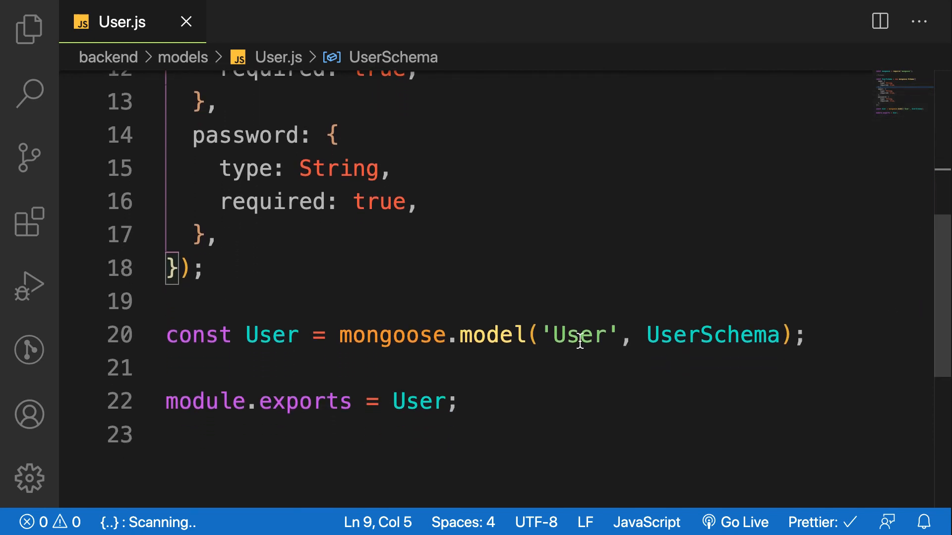
{"action": "mouse_move", "coordinate": [607, 335]}
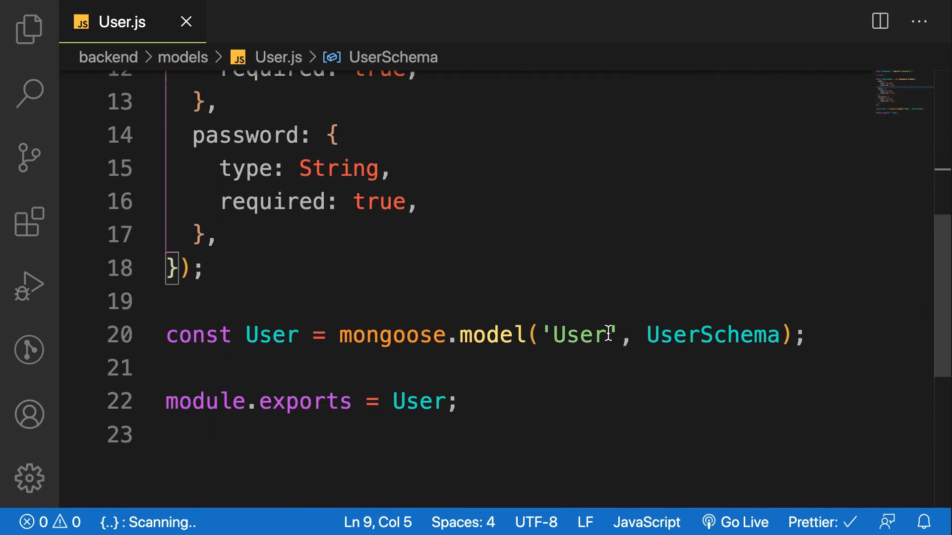
{"action": "double_click", "coordinate": [582, 335]}
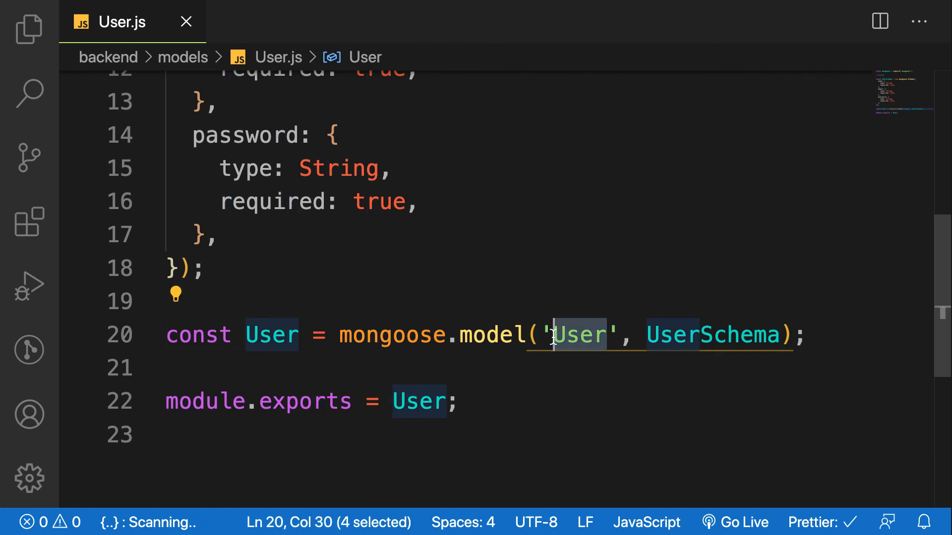
{"action": "double_click", "coordinate": [710, 335]}
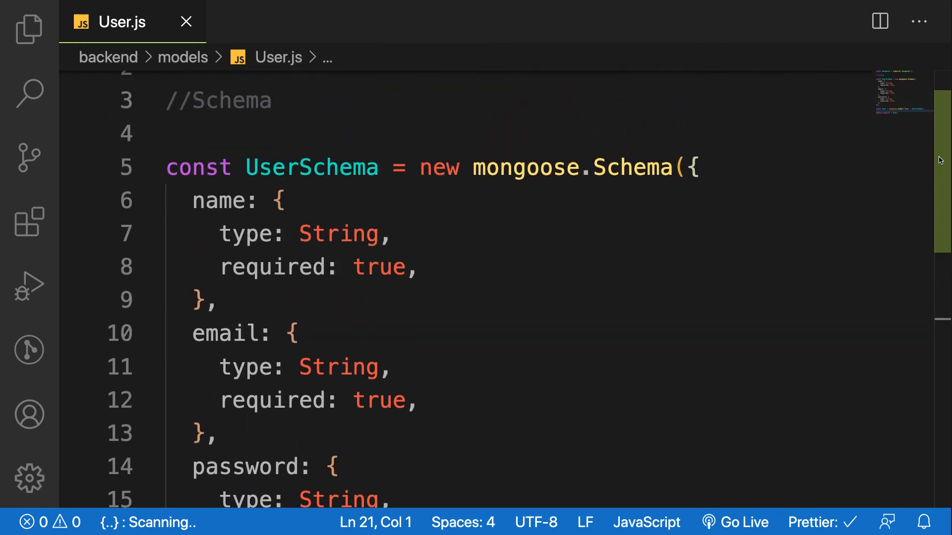
{"action": "scroll", "scroll_direction": "down", "scroll_amount": 3}
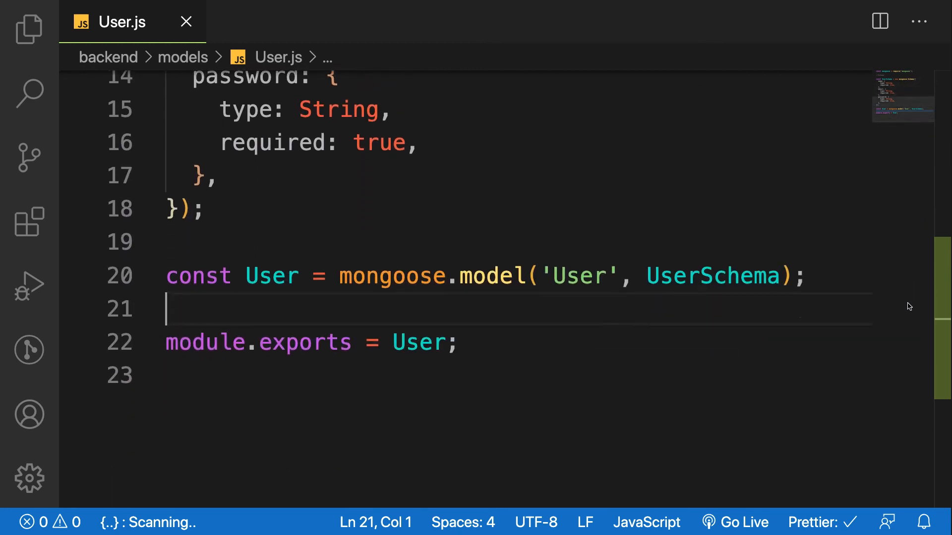
{"action": "scroll", "scroll_direction": "down", "scroll_amount": 3}
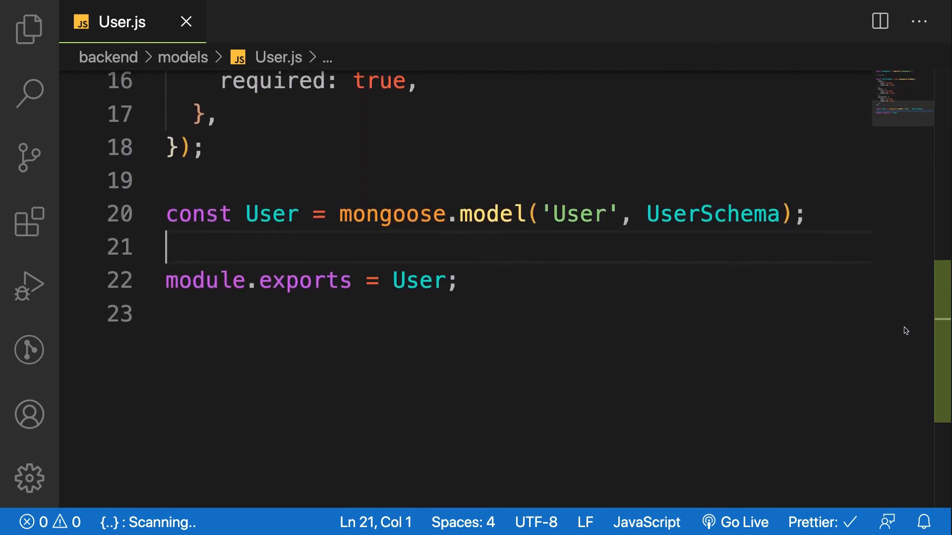